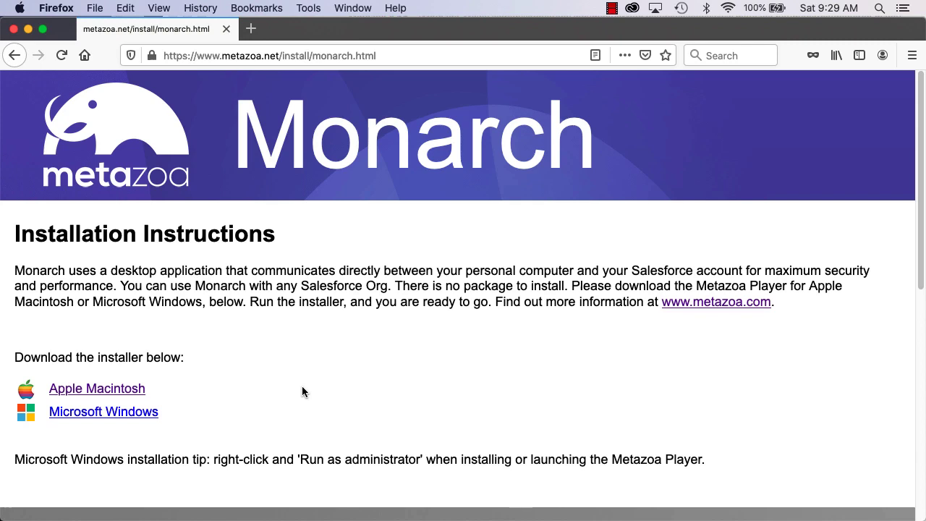
{"action": "mouse_move", "coordinate": [306, 384]}
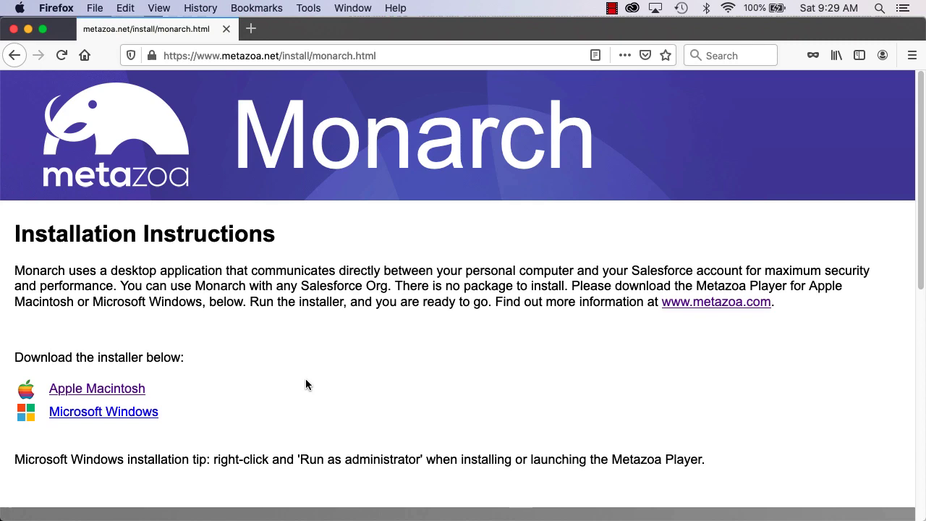
{"action": "mouse_move", "coordinate": [314, 379]}
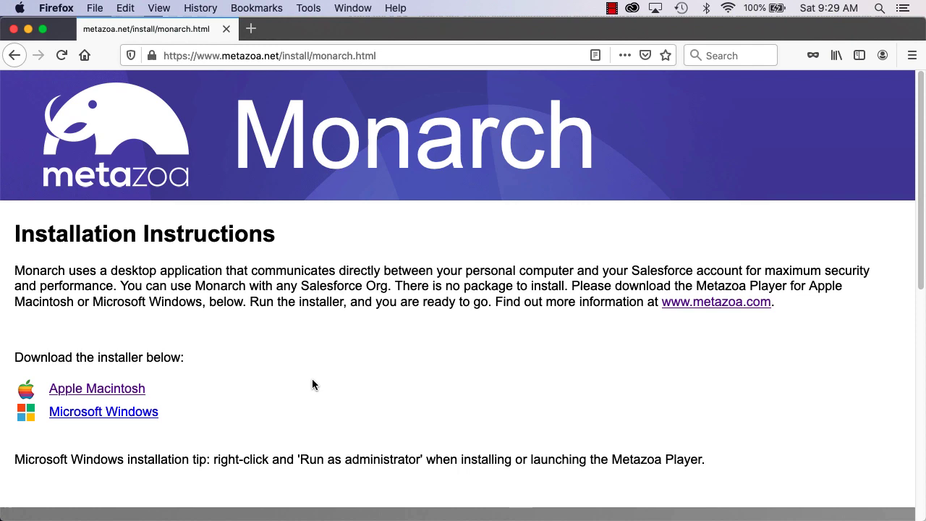
{"action": "mouse_move", "coordinate": [155, 399]}
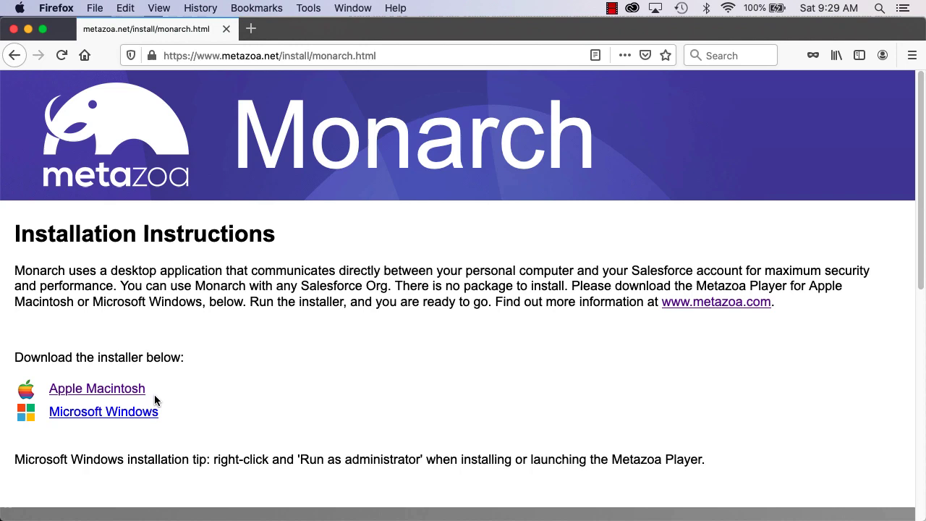
{"action": "mouse_move", "coordinate": [104, 410]}
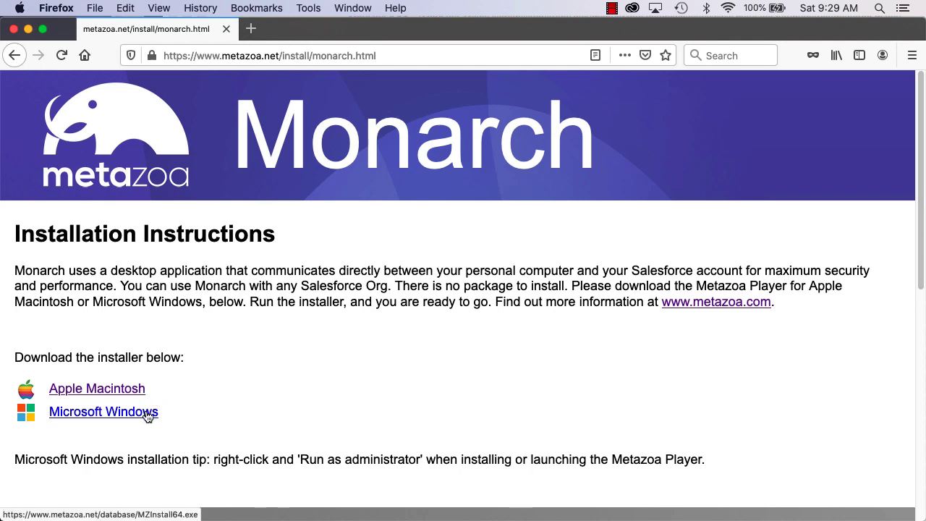
{"action": "mouse_move", "coordinate": [293, 390]}
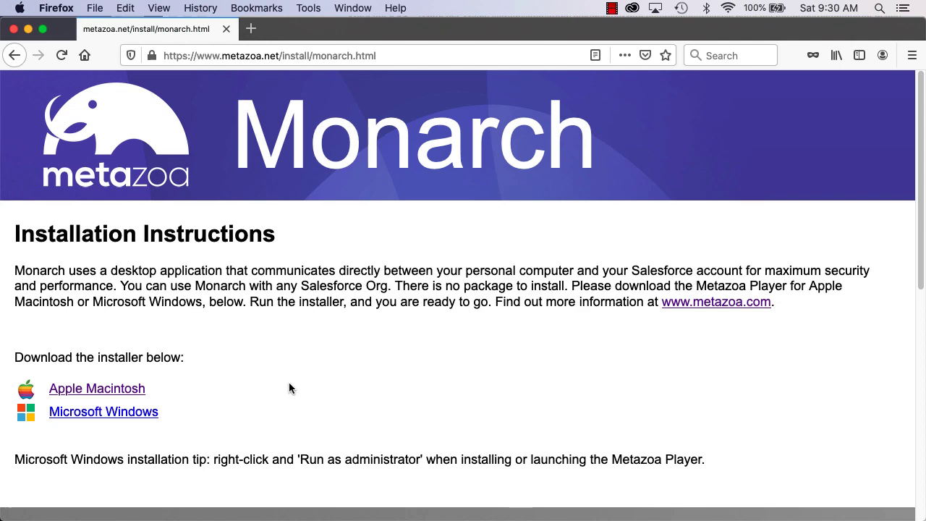
{"action": "mouse_move", "coordinate": [293, 390]}
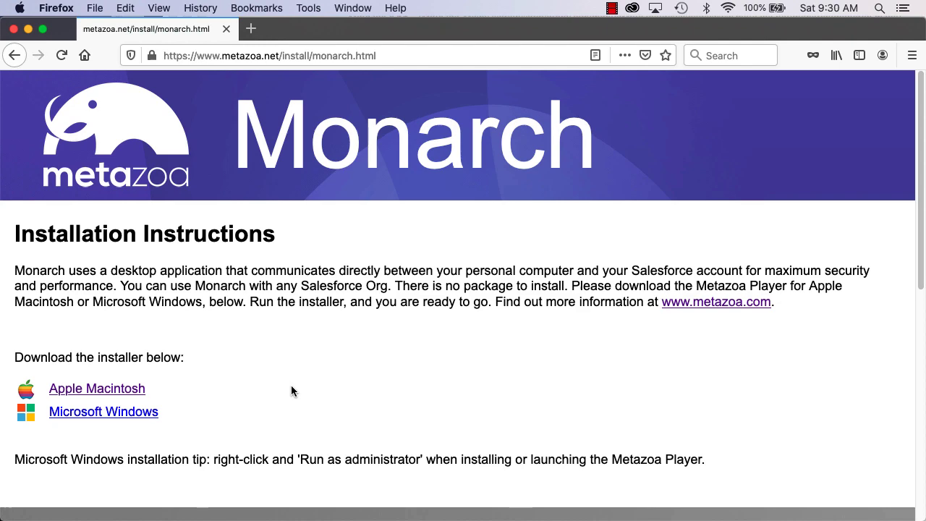
Step: Review the Migrate and Manage activities on the Welcome Screen, then choose Build Datasets
{"action": "left_click", "coordinate": [97, 388]}
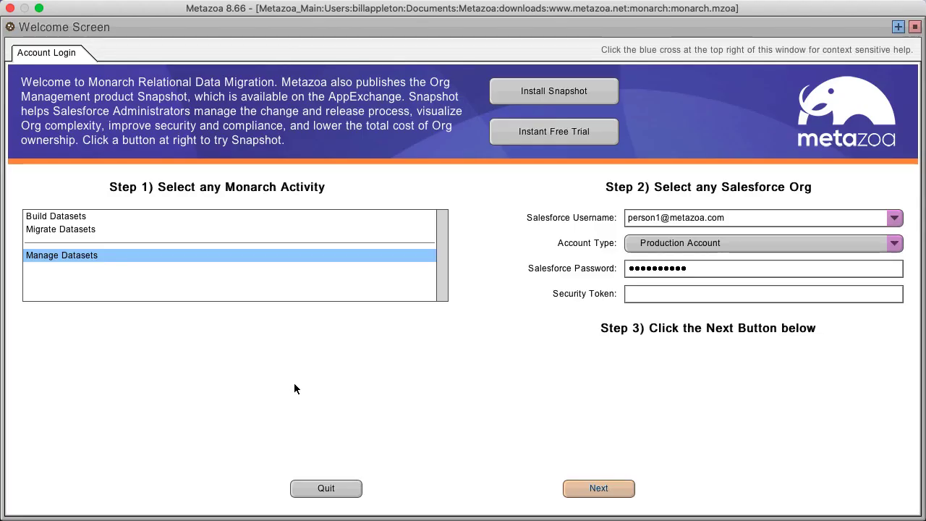
{"action": "mouse_move", "coordinate": [295, 390]}
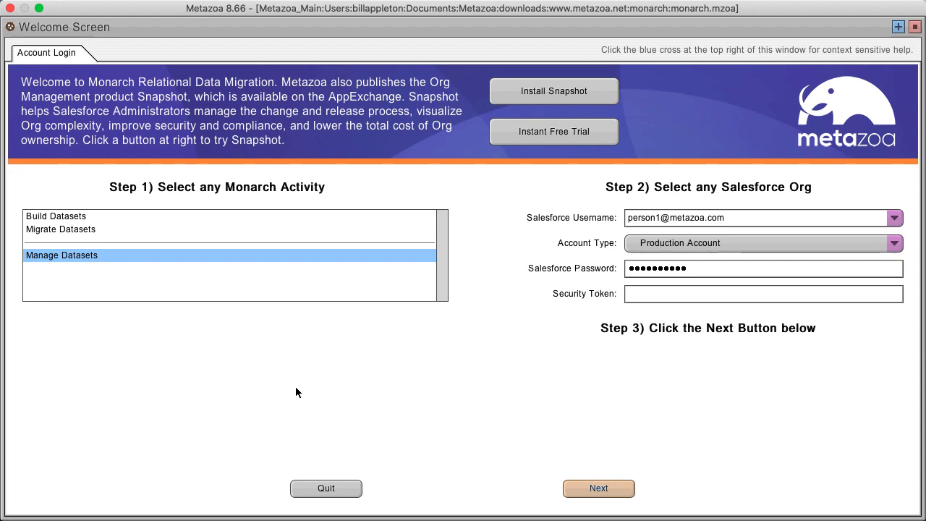
{"action": "mouse_move", "coordinate": [55, 217]}
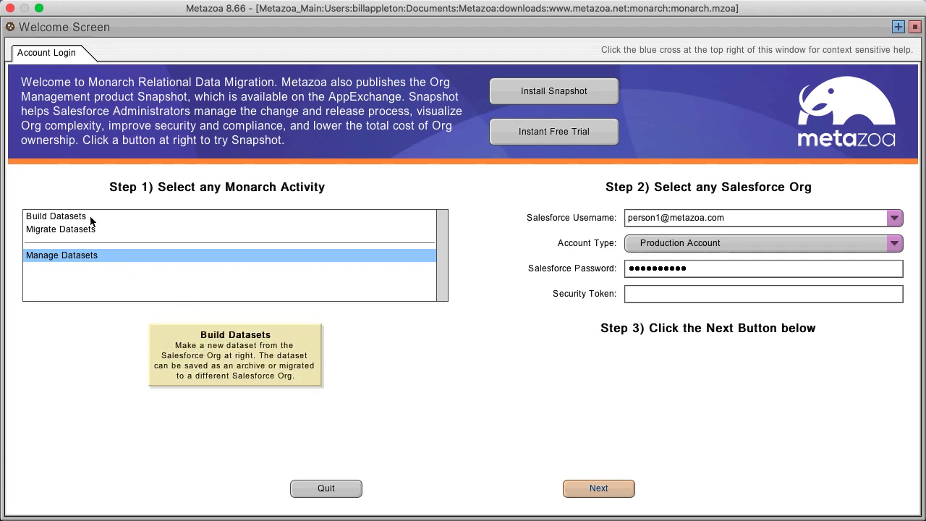
{"action": "left_click", "coordinate": [61, 228]}
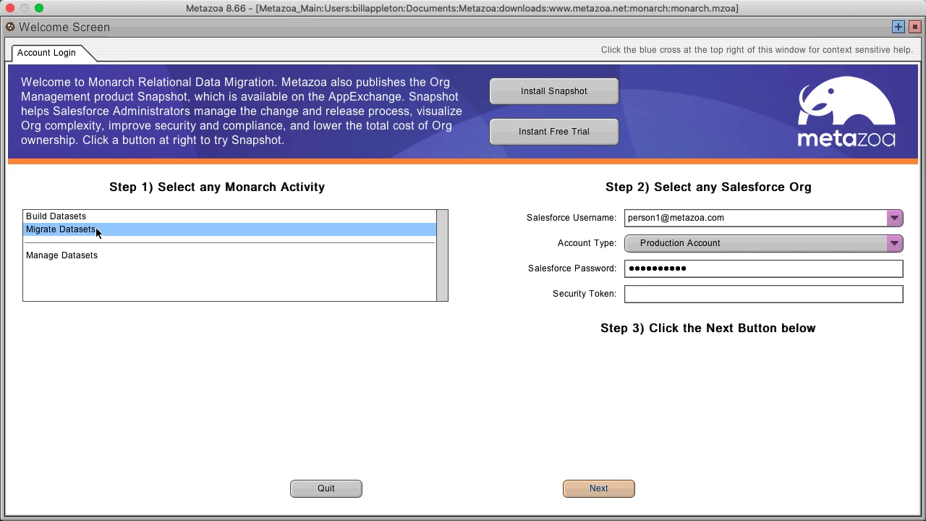
{"action": "left_click", "coordinate": [61, 254]}
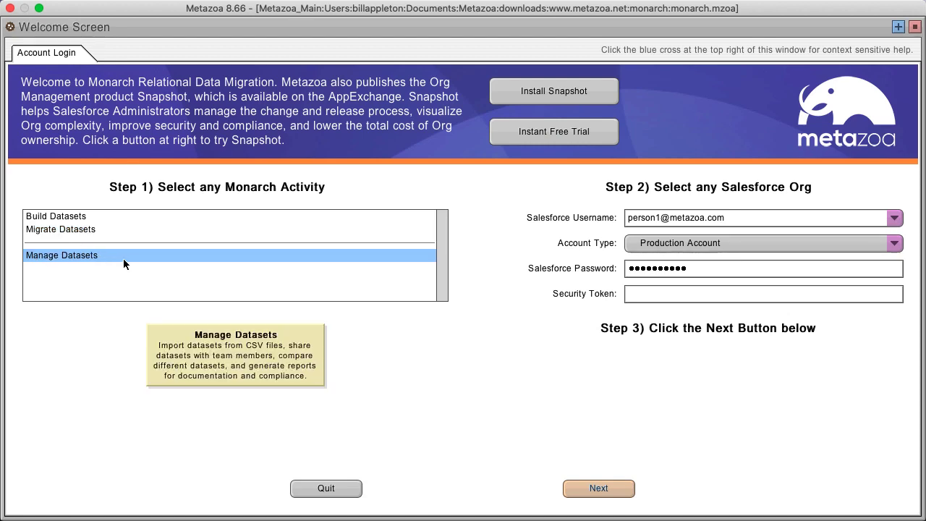
{"action": "mouse_move", "coordinate": [55, 215]}
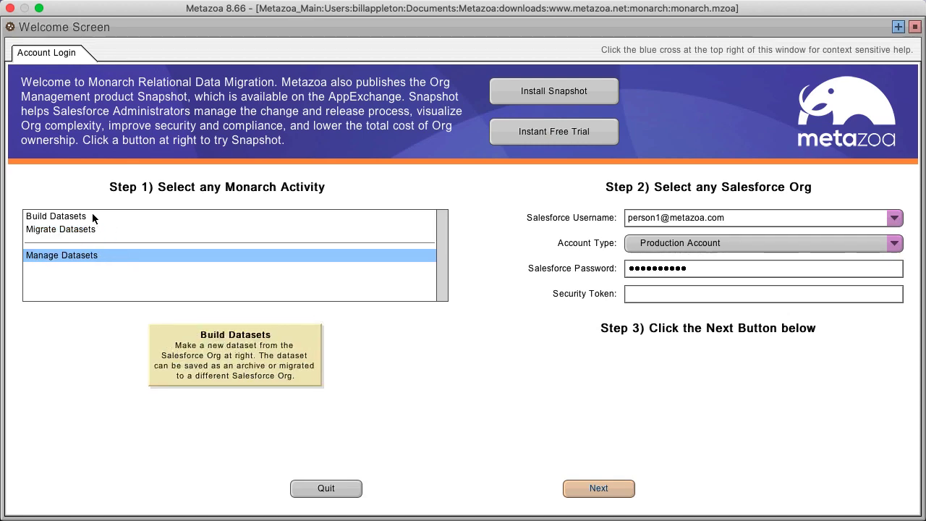
{"action": "left_click", "coordinate": [55, 215]}
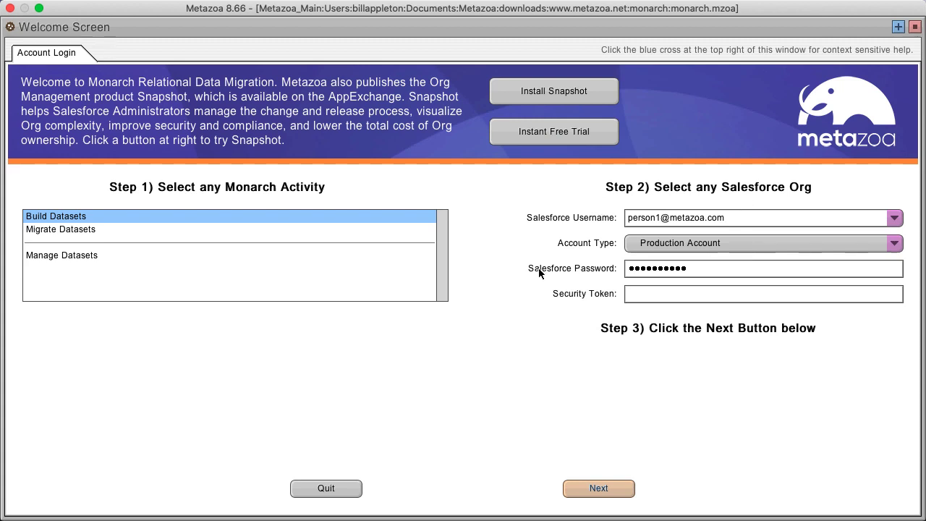
{"action": "mouse_move", "coordinate": [593, 198]}
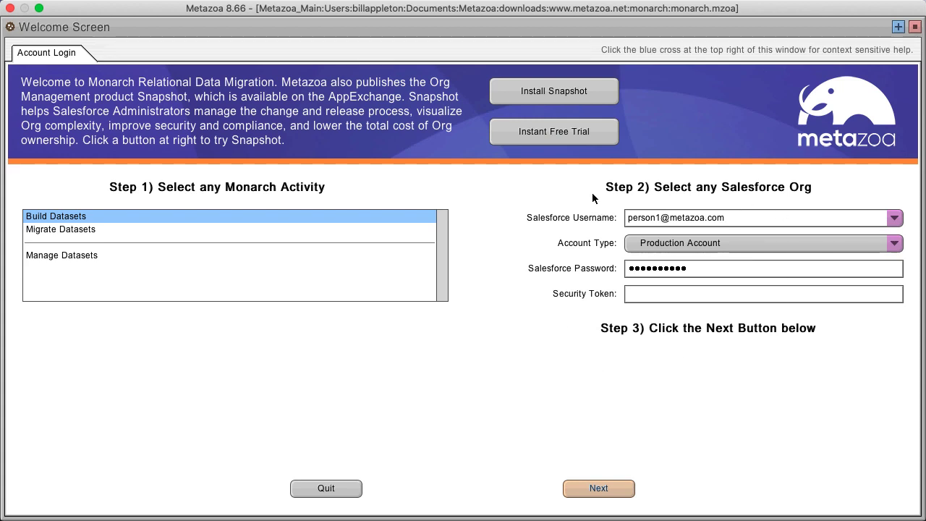
{"action": "mouse_move", "coordinate": [599, 489]}
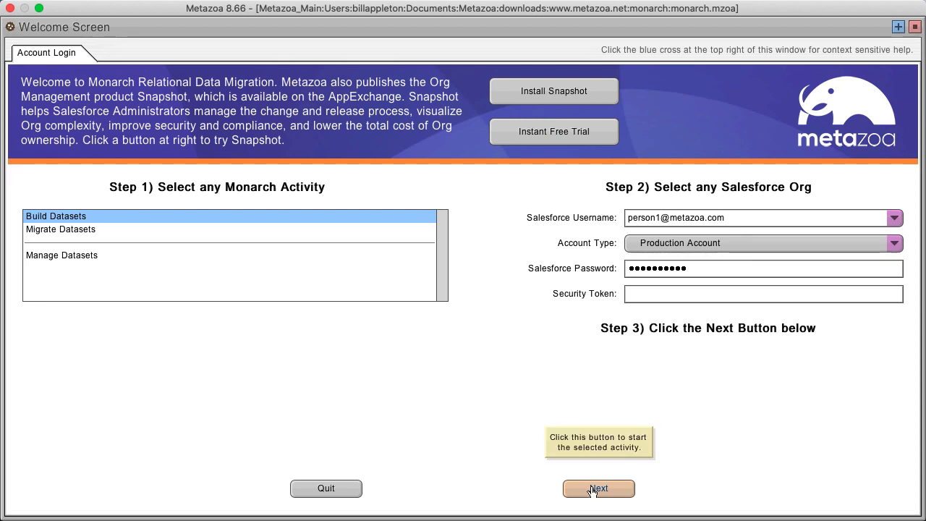
Step: Start Build Datasets and create a new dataset 'mydata' from the Account Opportunity template
{"action": "left_click", "coordinate": [598, 489]}
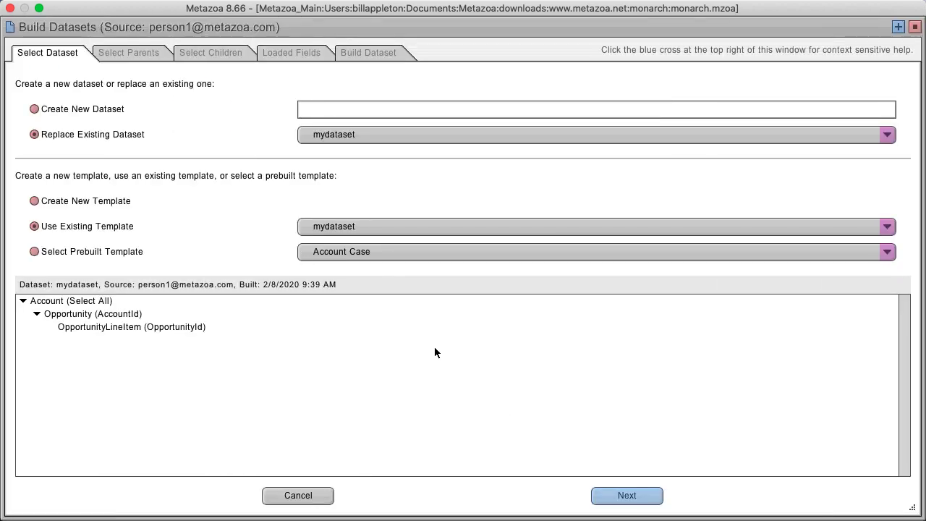
{"action": "mouse_move", "coordinate": [373, 332]}
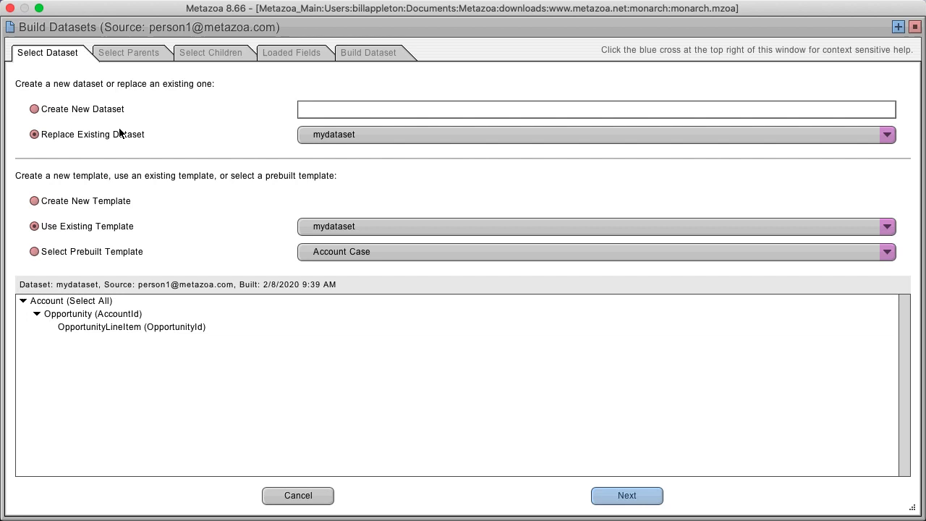
{"action": "type", "text": "m"}
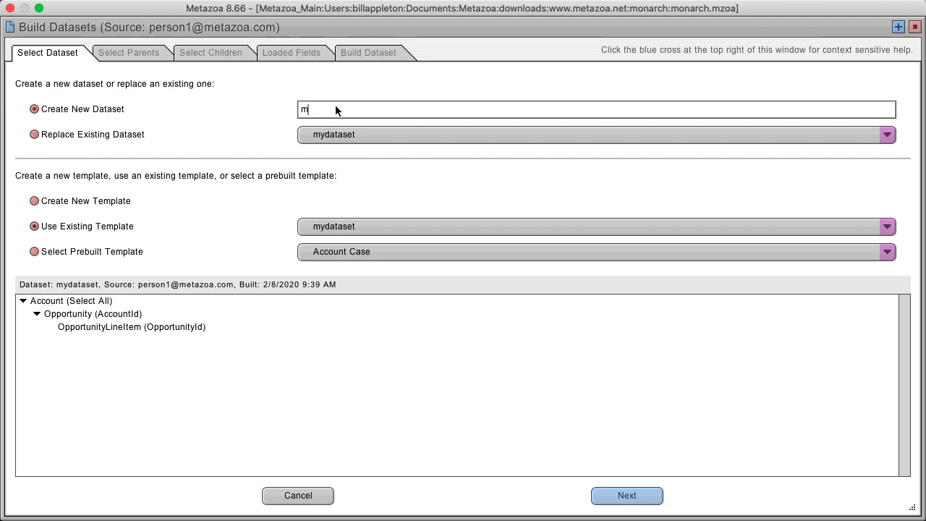
{"action": "type", "text": "ydata"}
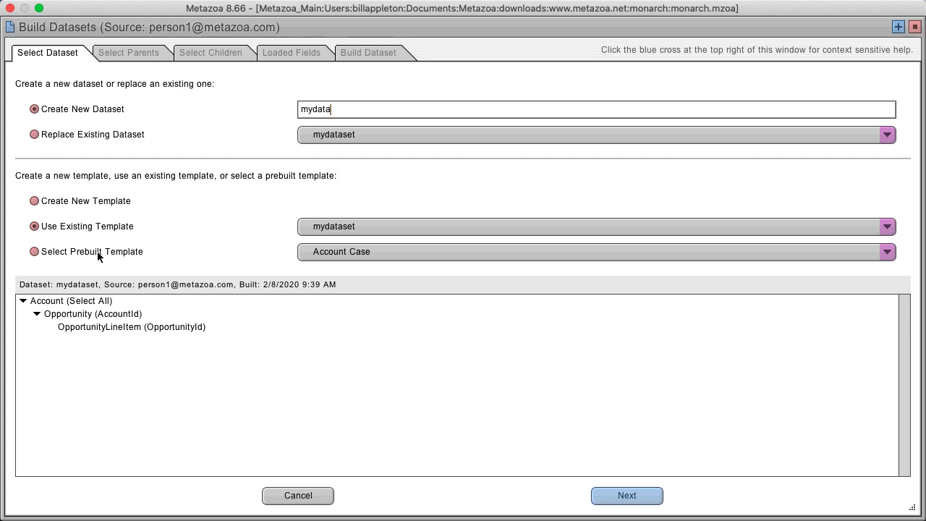
{"action": "left_click", "coordinate": [885, 252]}
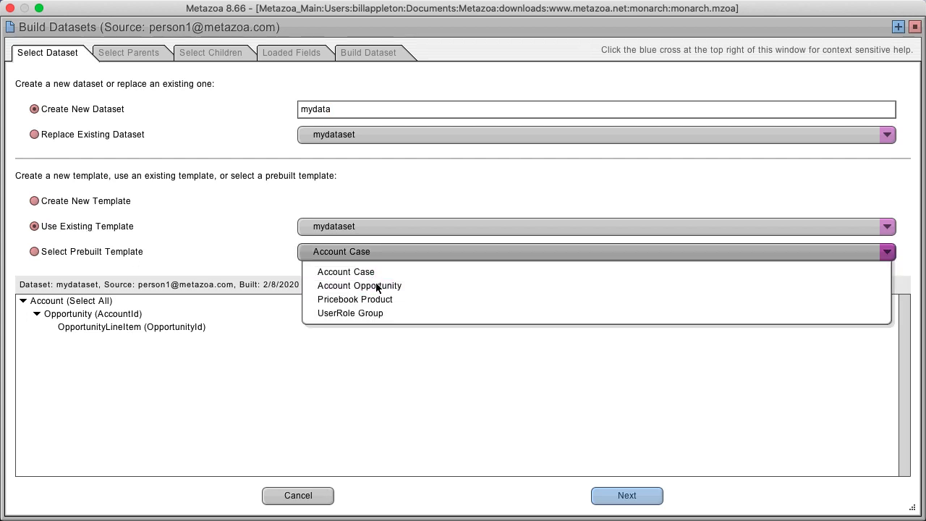
{"action": "left_click", "coordinate": [359, 285]}
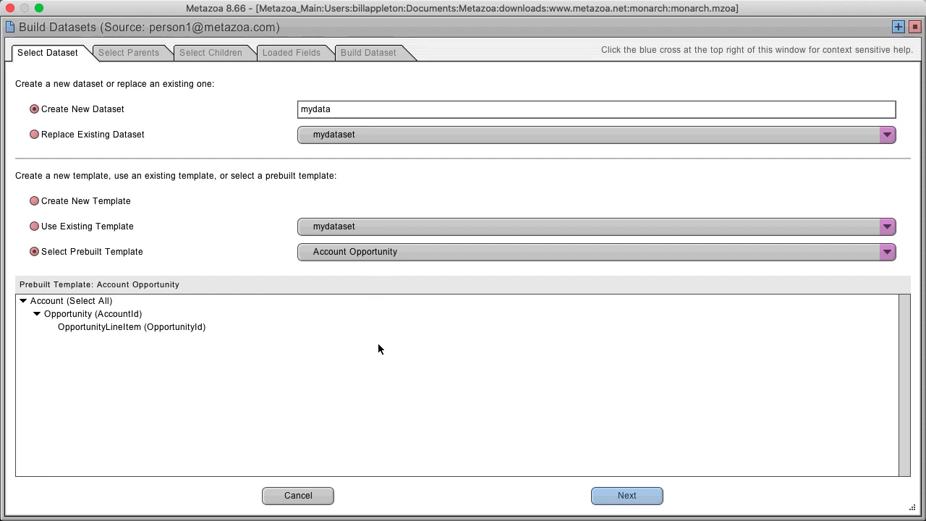
{"action": "mouse_move", "coordinate": [626, 494]}
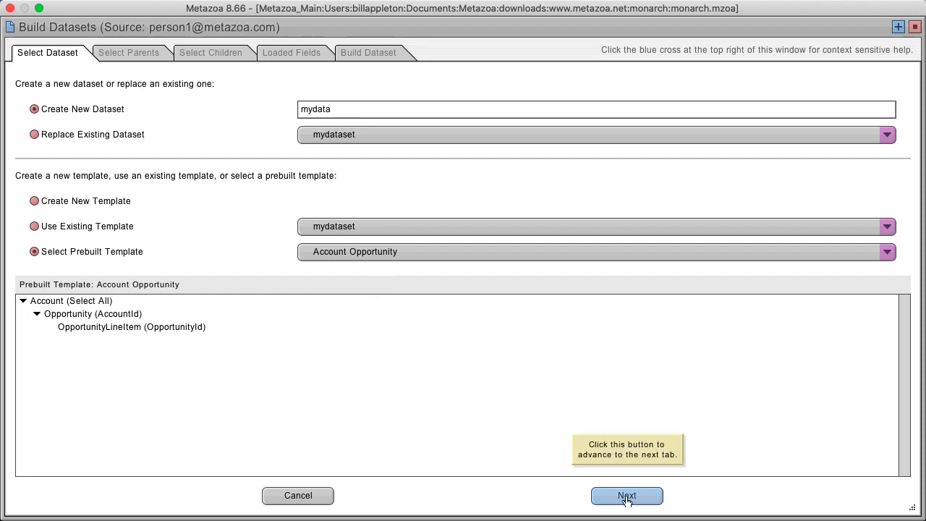
Step: Keep Account as parent with Opportunity and OpportunityLineItem children, and reach the Loaded Fields step
{"action": "left_click", "coordinate": [626, 494]}
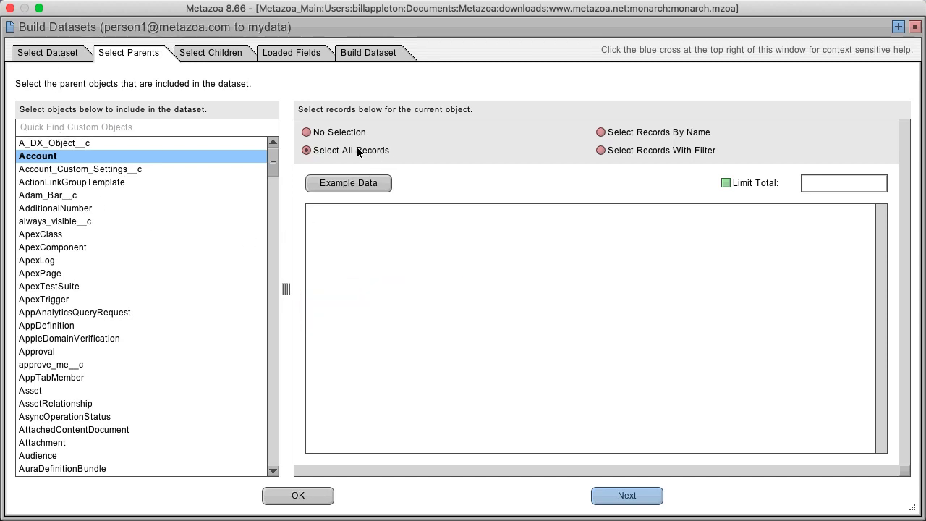
{"action": "left_click", "coordinate": [600, 133]}
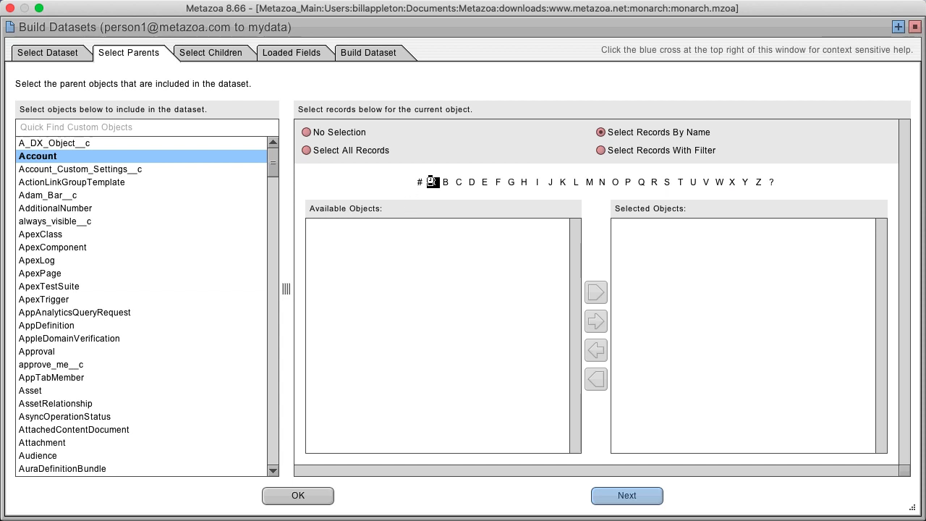
{"action": "left_click", "coordinate": [600, 149]}
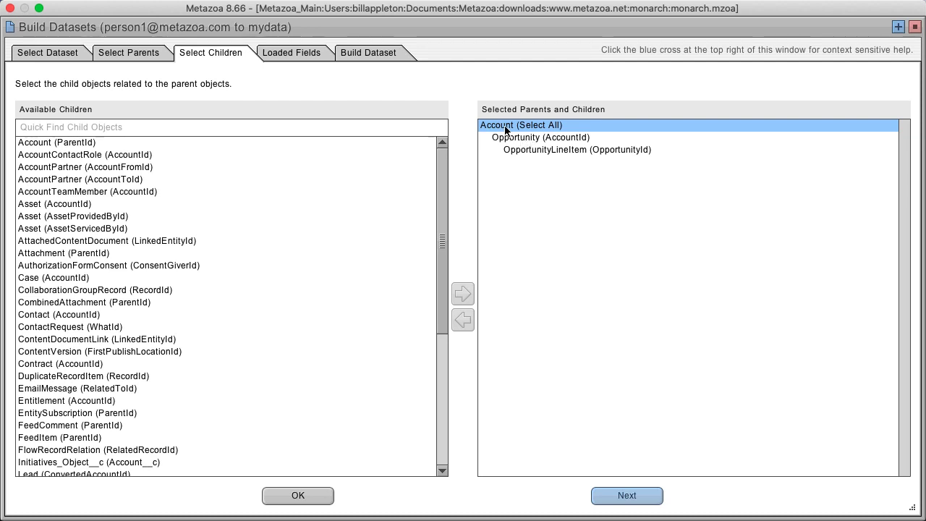
{"action": "left_click", "coordinate": [577, 149]}
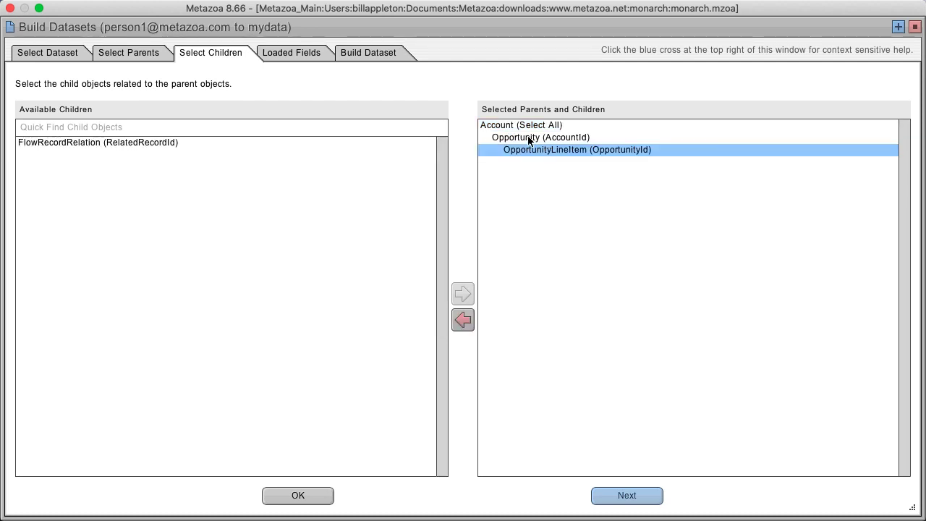
{"action": "left_click", "coordinate": [539, 137]}
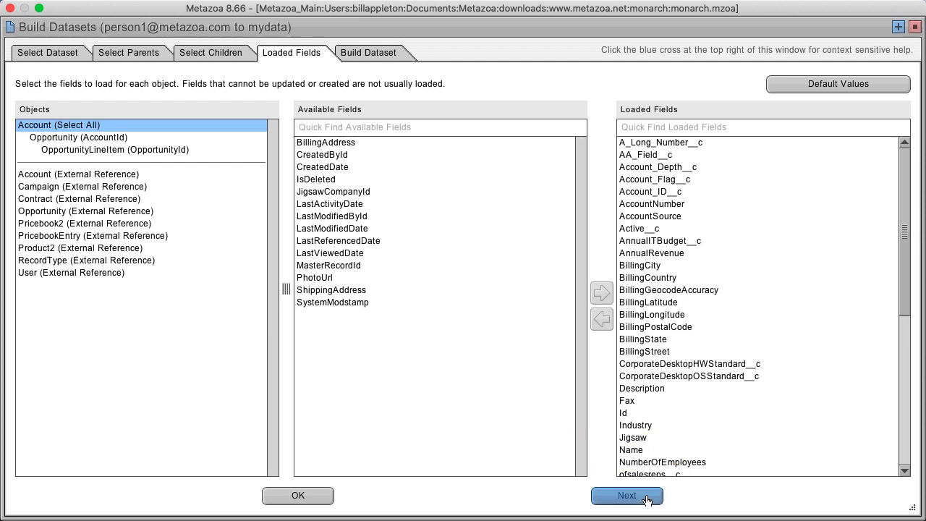
Step: Build the mydata dataset, finish, and choose Migrate Datasets on the welcome screen
{"action": "left_click", "coordinate": [626, 495]}
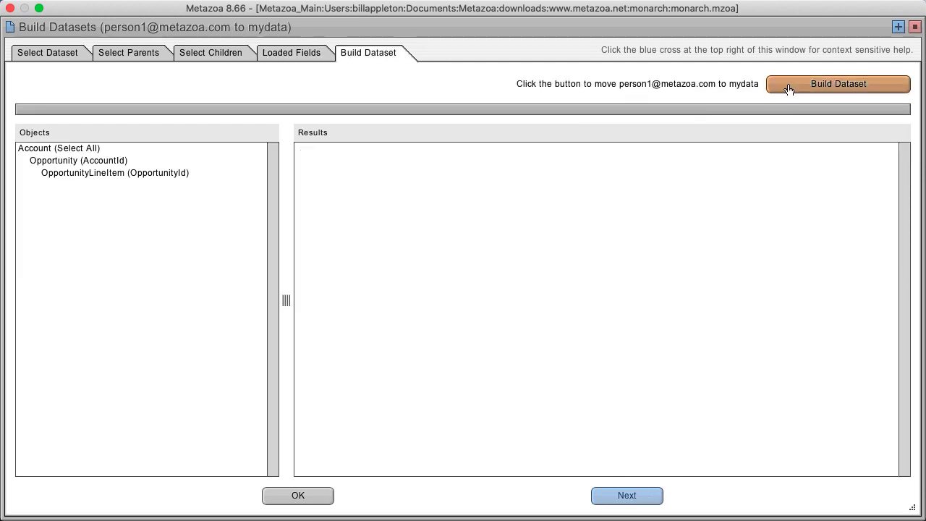
{"action": "left_click", "coordinate": [838, 83]}
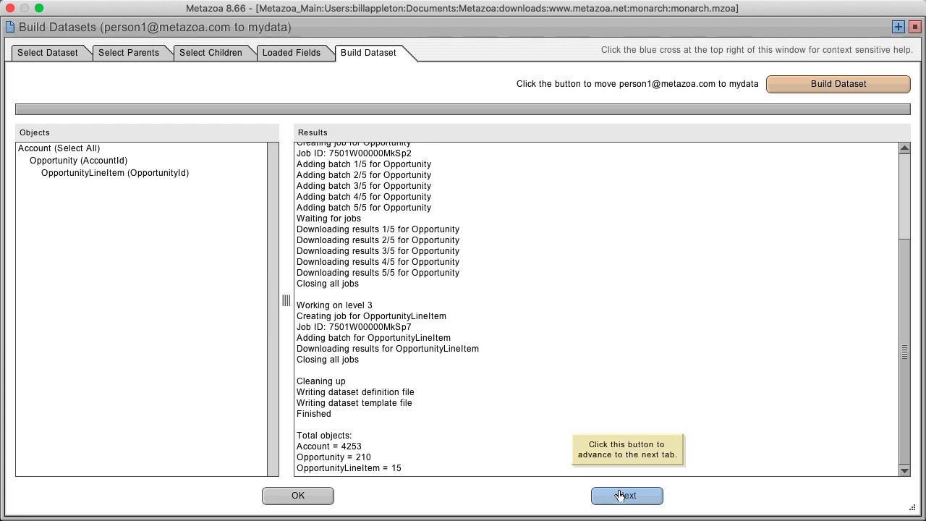
{"action": "left_click", "coordinate": [625, 495]}
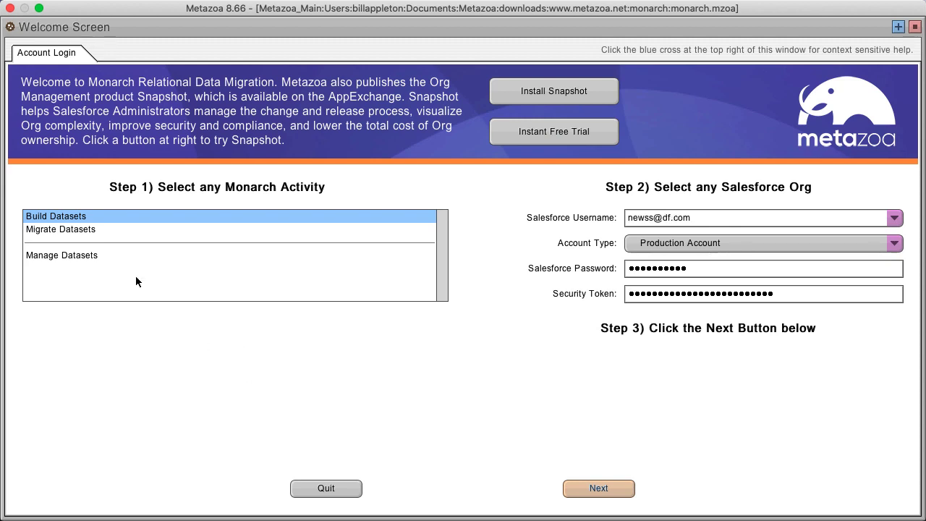
{"action": "left_click", "coordinate": [60, 229]}
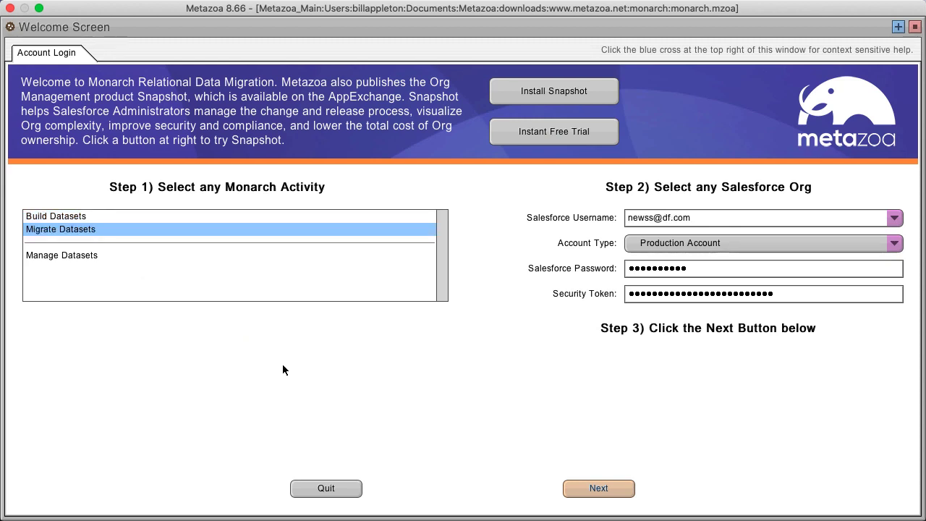
{"action": "mouse_move", "coordinate": [770, 327]}
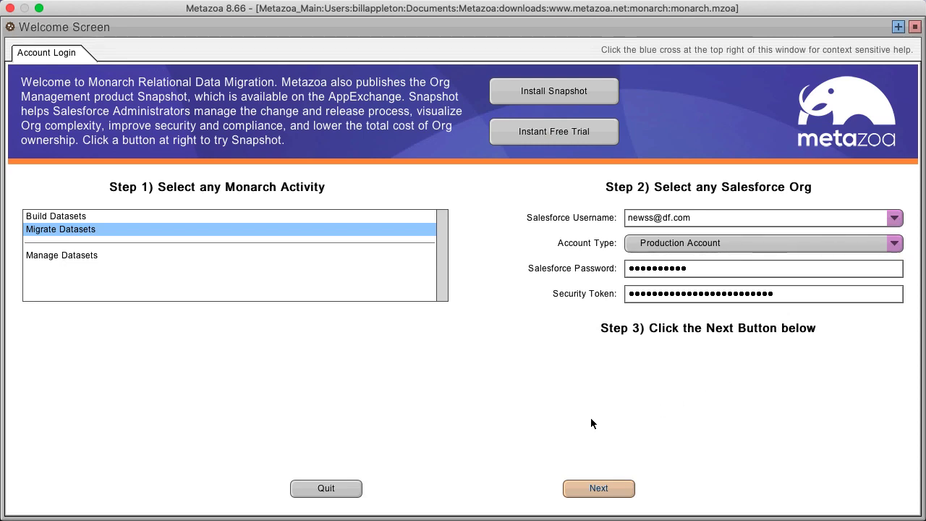
Step: Enter Migrate Datasets with the 'another' dataset and view its Contact (AccountId) records
{"action": "left_click", "coordinate": [599, 488]}
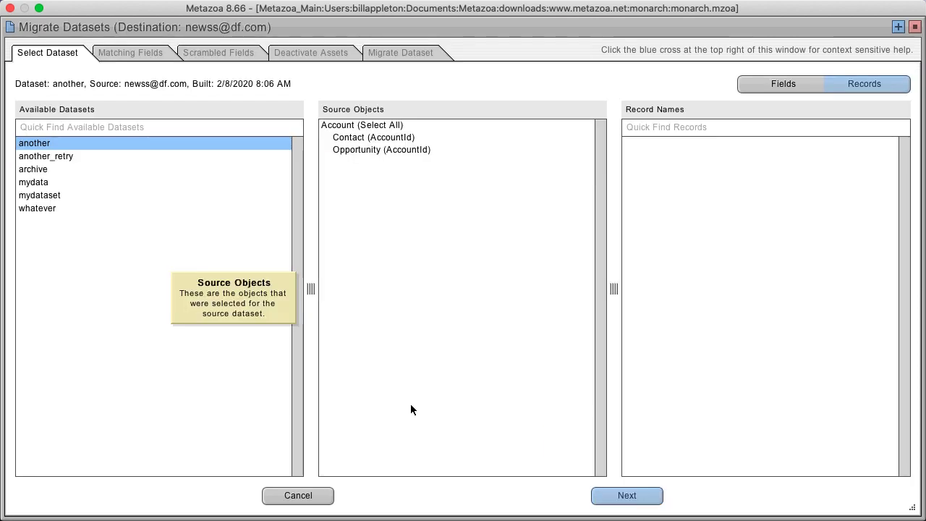
{"action": "mouse_move", "coordinate": [379, 407]}
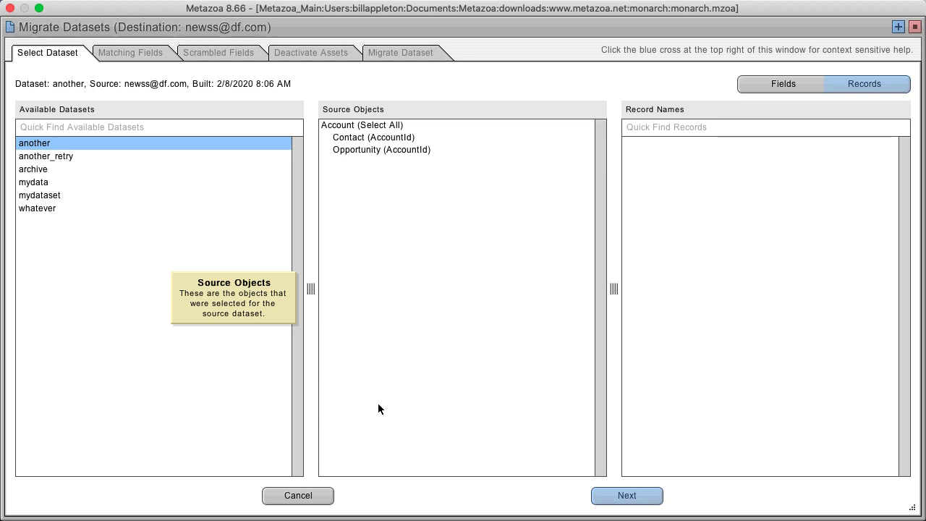
{"action": "mouse_move", "coordinate": [83, 174]}
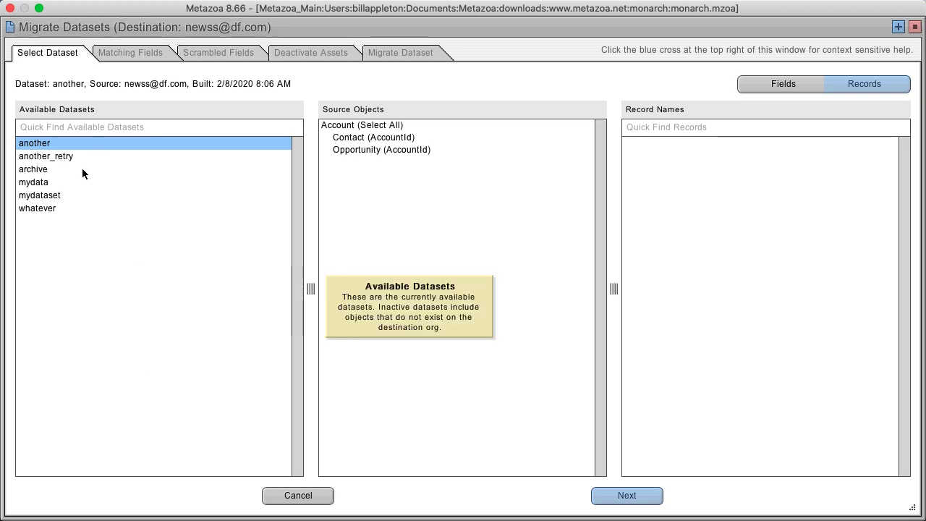
{"action": "mouse_move", "coordinate": [75, 145]}
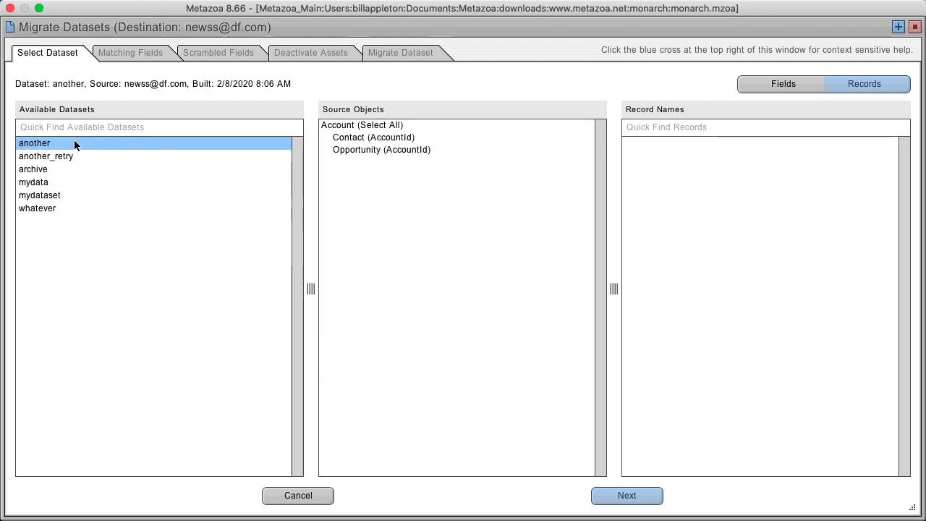
{"action": "mouse_move", "coordinate": [383, 127]}
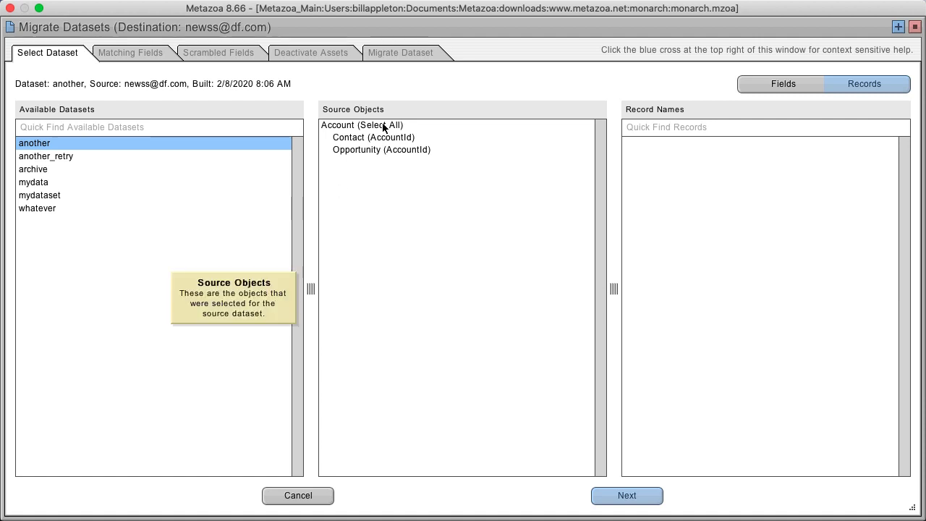
{"action": "left_click", "coordinate": [374, 136]}
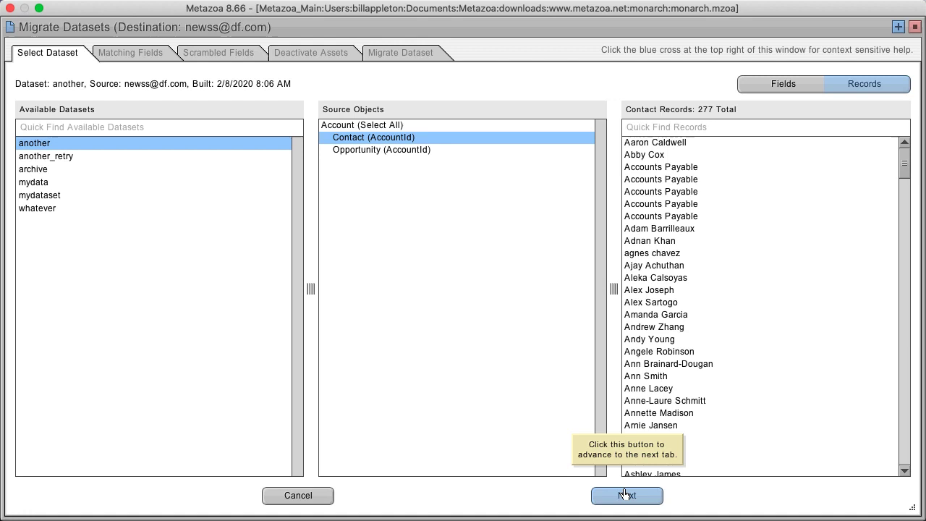
Step: Add Email alongside Name as a matching field for Contact (AccountId)
{"action": "left_click", "coordinate": [626, 495]}
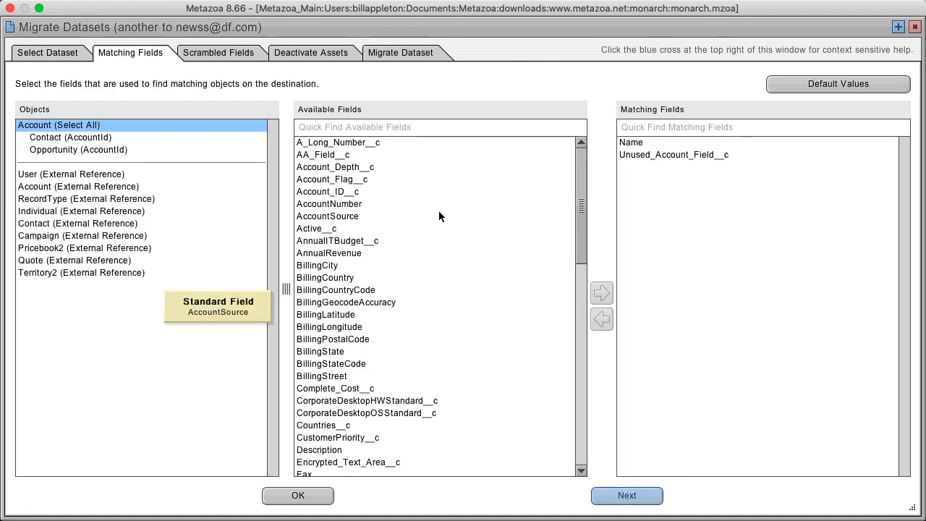
{"action": "left_click", "coordinate": [70, 138]}
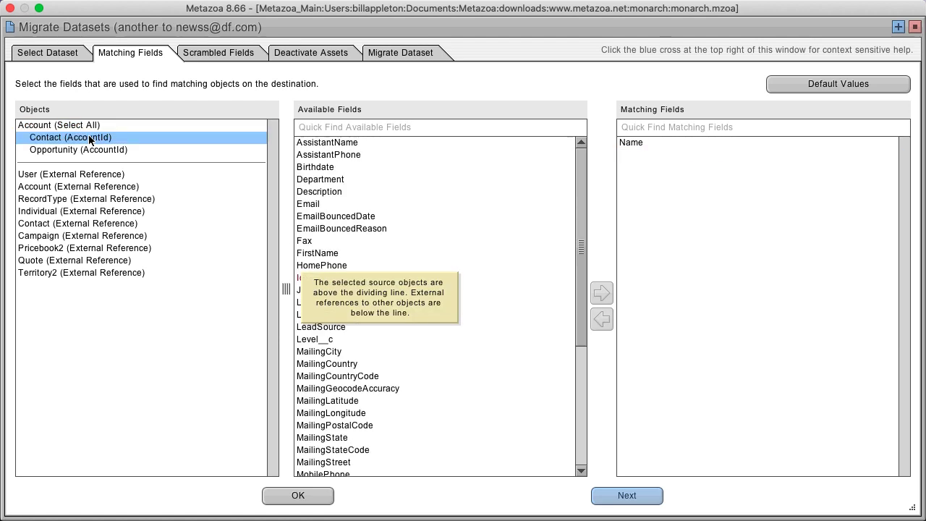
{"action": "left_click", "coordinate": [631, 143]}
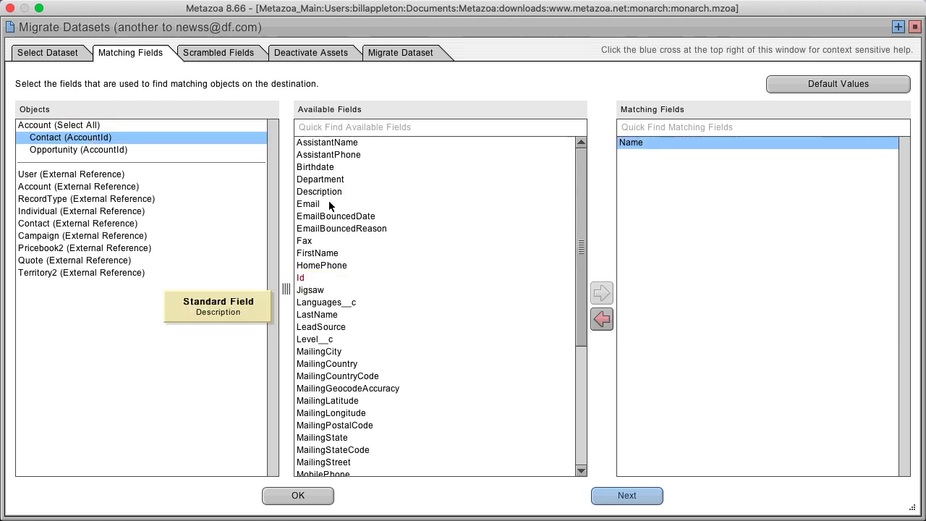
{"action": "left_click", "coordinate": [602, 292]}
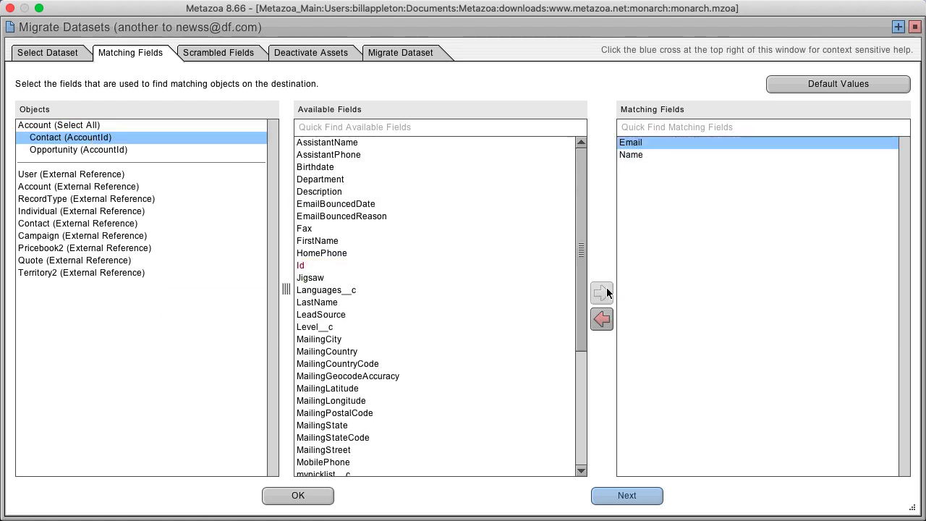
Step: Select AnnualRevenue in Scrambled Fields without adding it, then continue to Deactivate Assets
{"action": "left_click", "coordinate": [219, 52]}
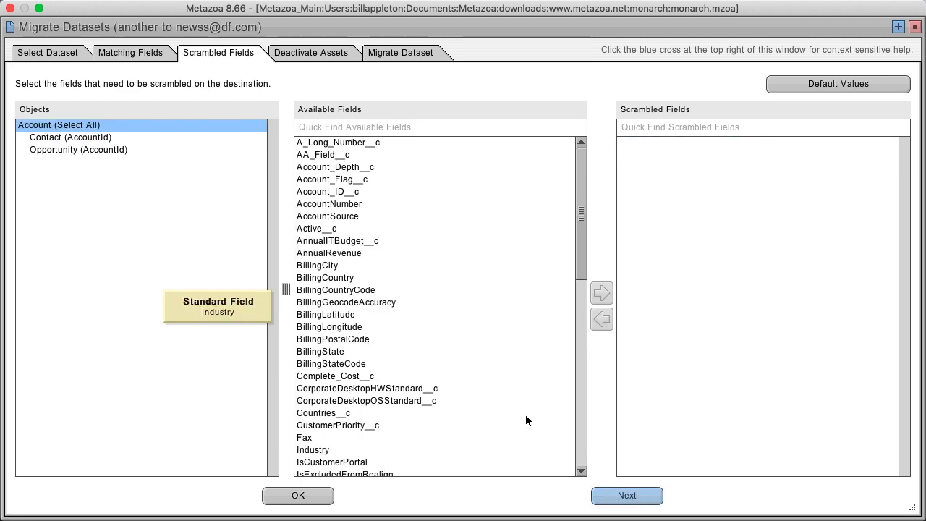
{"action": "mouse_move", "coordinate": [156, 222]}
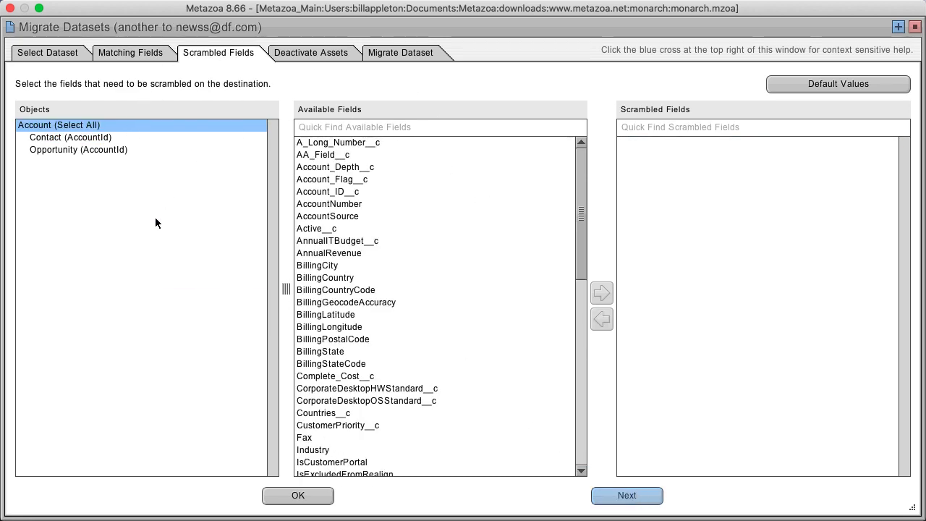
{"action": "left_click", "coordinate": [329, 252]}
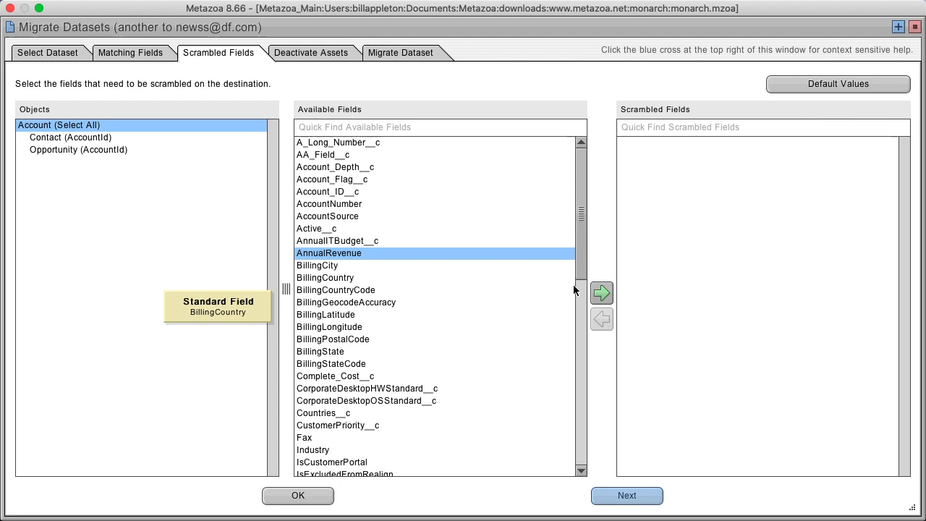
{"action": "left_click", "coordinate": [311, 52]}
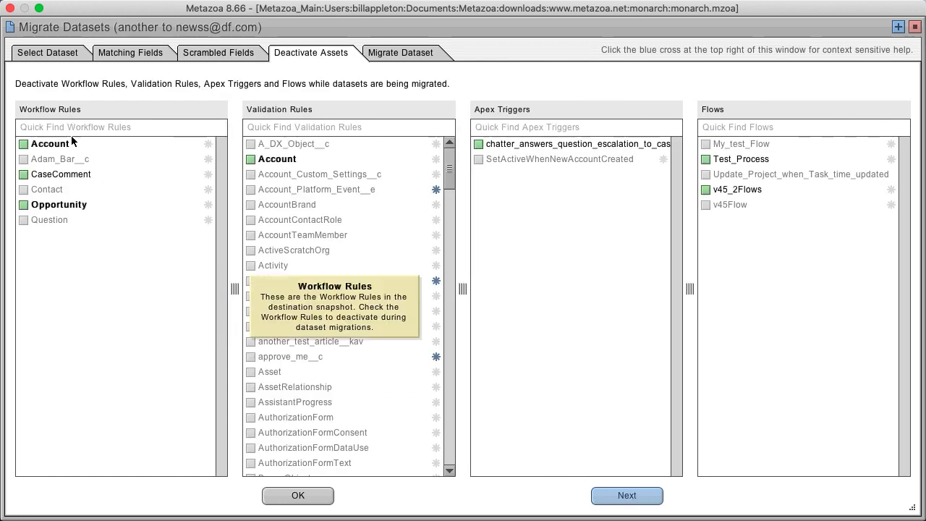
{"action": "mouse_move", "coordinate": [204, 118]}
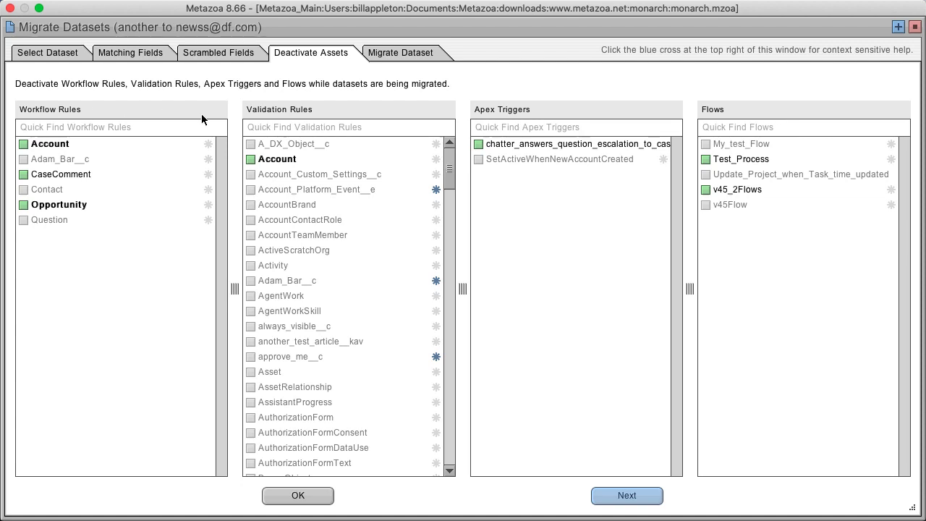
{"action": "mouse_move", "coordinate": [573, 116]}
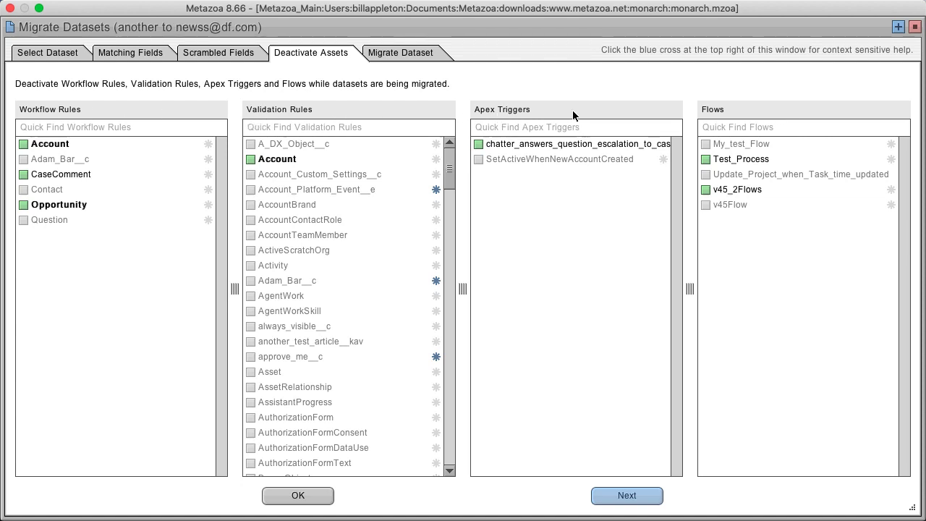
{"action": "mouse_move", "coordinate": [799, 114]}
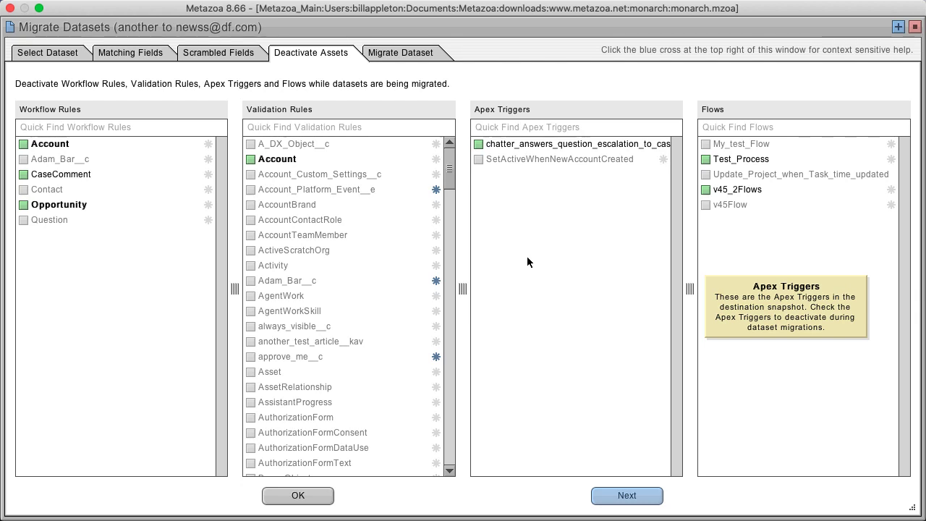
Step: Migrate the dataset to the destination org and open the error log files folder in Finder
{"action": "left_click", "coordinate": [399, 52]}
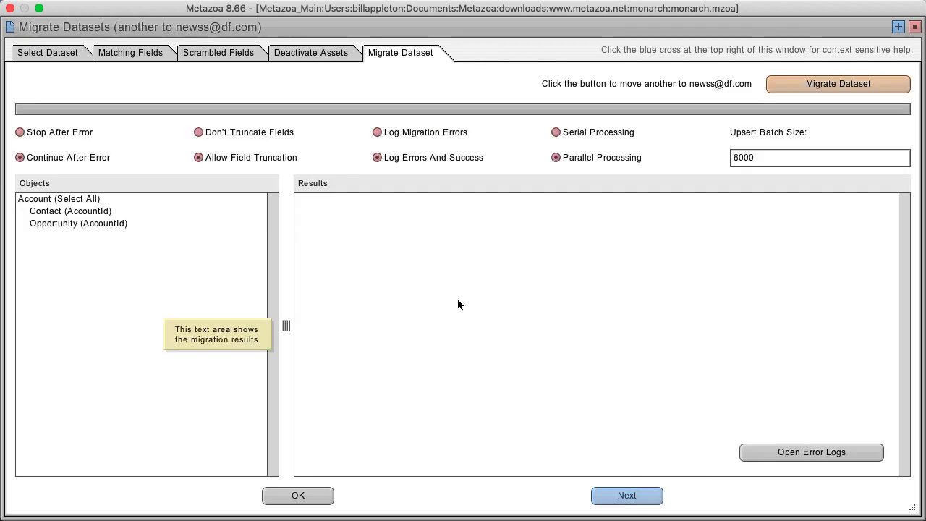
{"action": "mouse_move", "coordinate": [434, 121]}
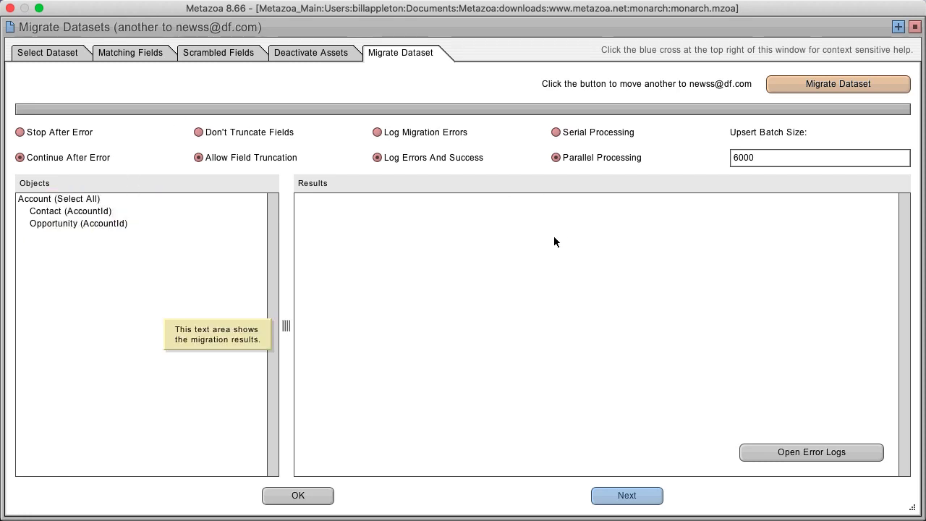
{"action": "left_click", "coordinate": [836, 82]}
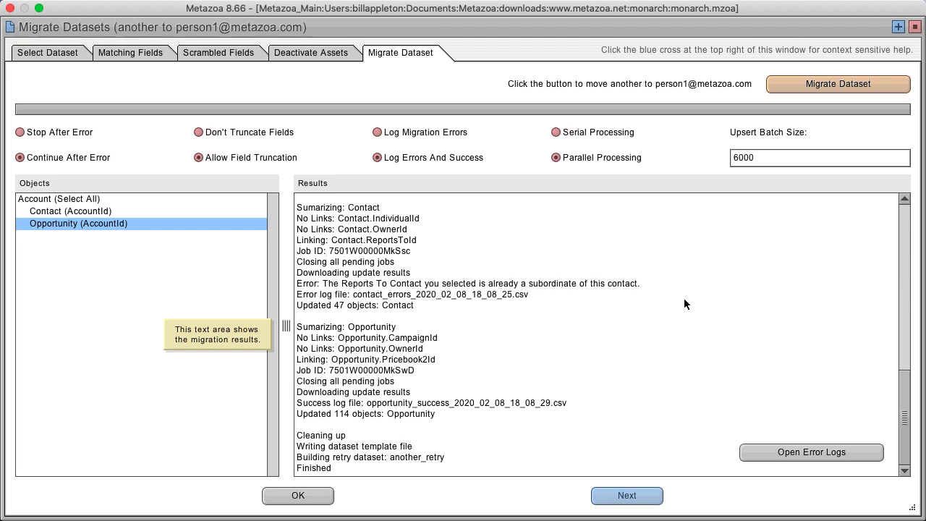
{"action": "mouse_move", "coordinate": [659, 324]}
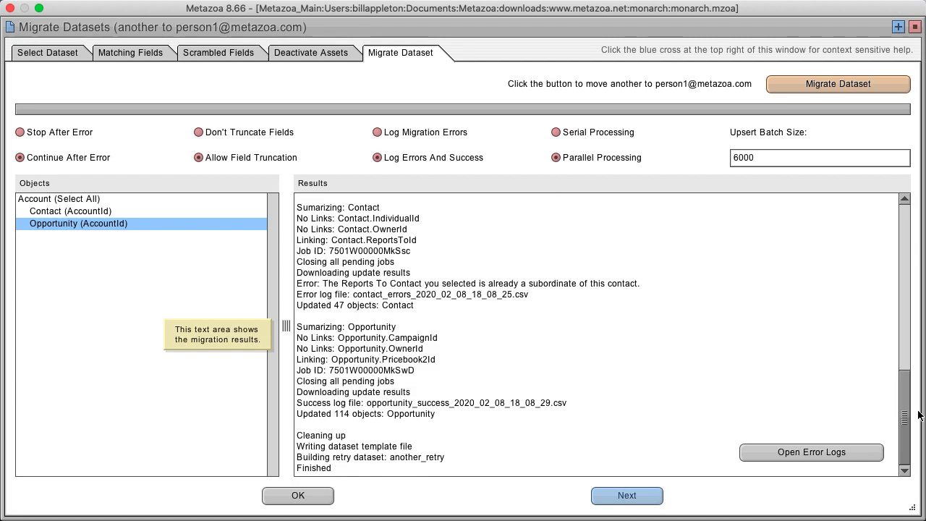
{"action": "left_click", "coordinate": [810, 451]}
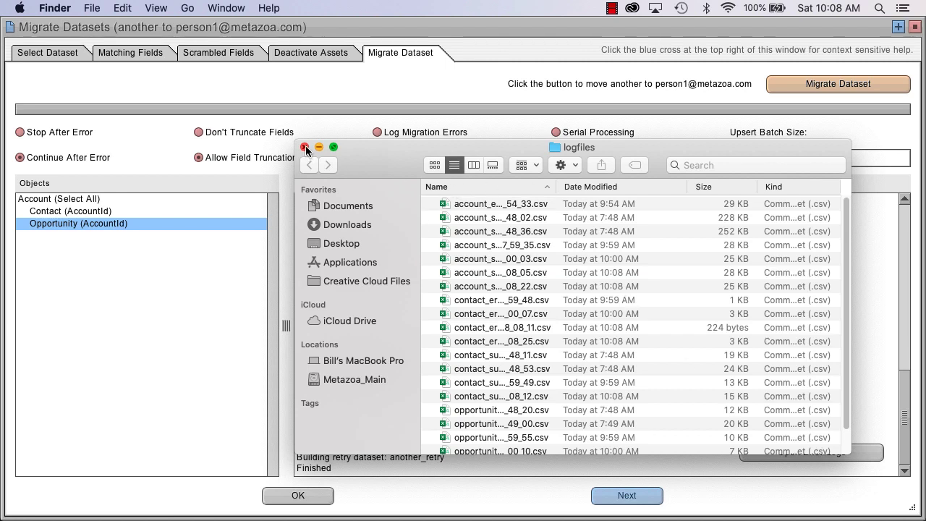
Step: Close the logfiles Finder window to return to the migration results
{"action": "left_click", "coordinate": [304, 148]}
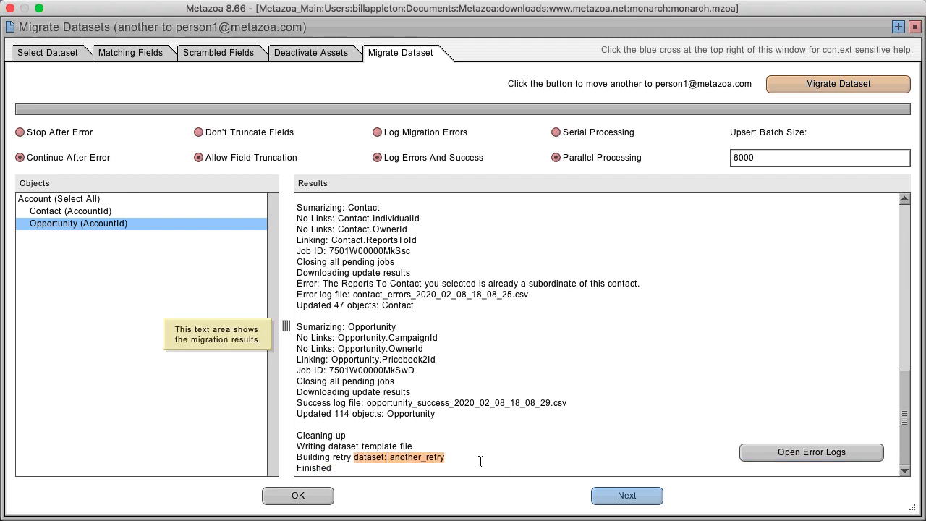
{"action": "mouse_move", "coordinate": [503, 386]}
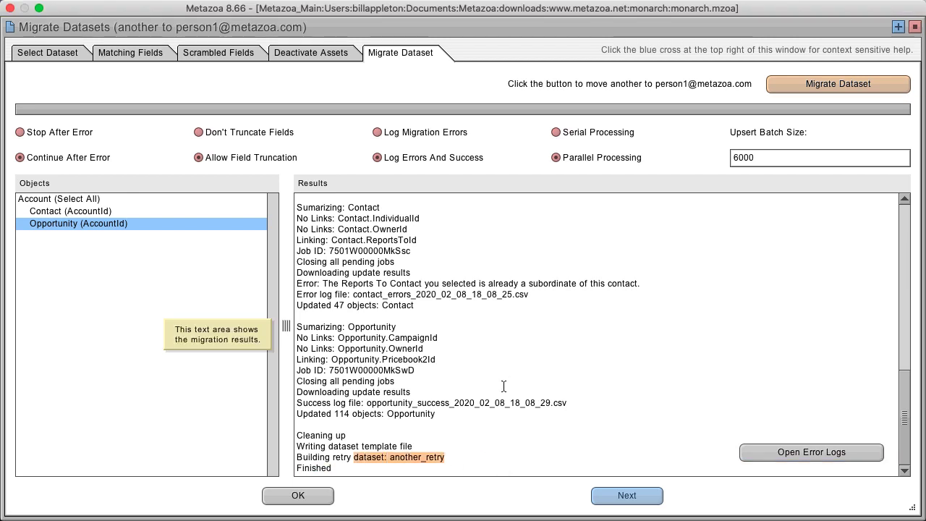
Step: Finish the migration with OK, choose Manage Datasets, and proceed into it
{"action": "left_click", "coordinate": [298, 494]}
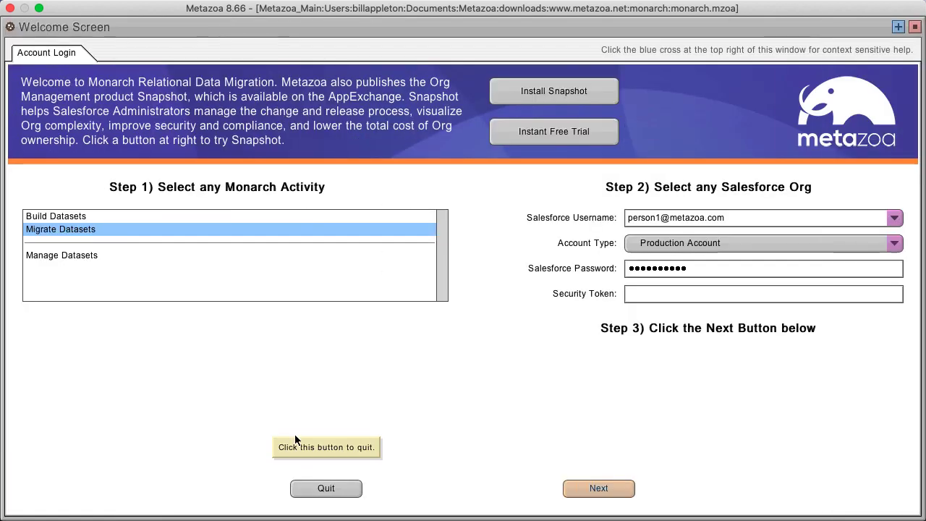
{"action": "mouse_move", "coordinate": [327, 353]}
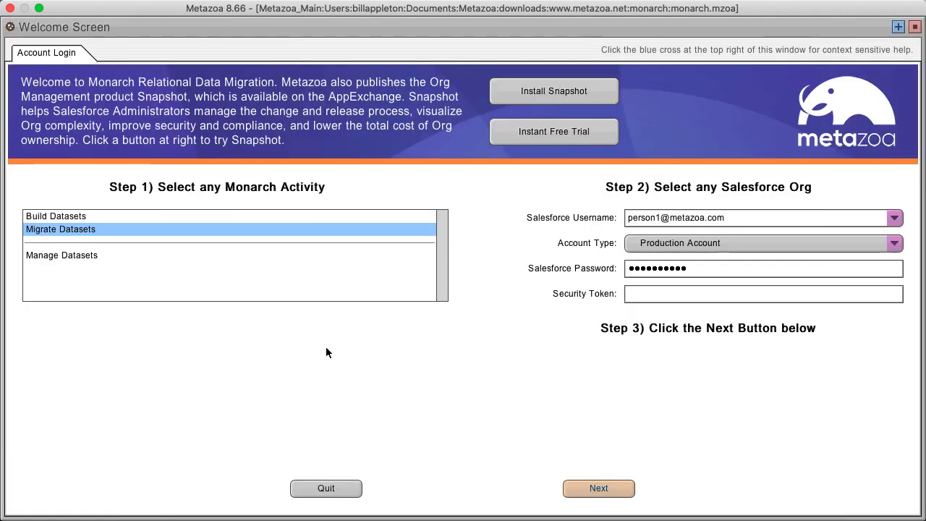
{"action": "left_click", "coordinate": [61, 255]}
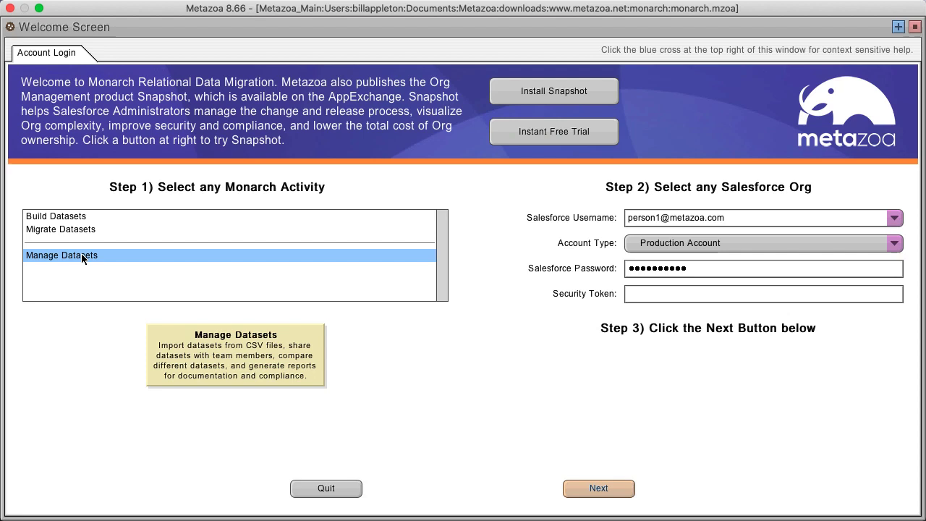
{"action": "mouse_move", "coordinate": [553, 310]}
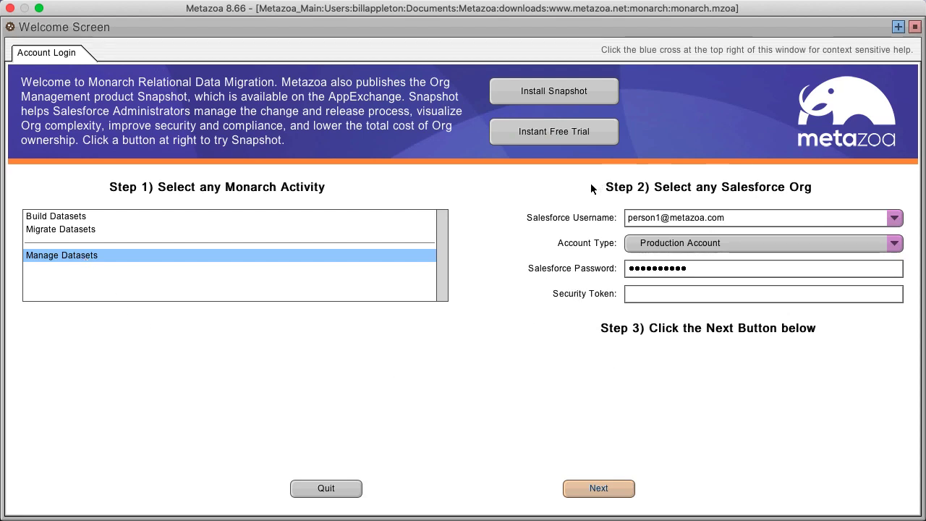
{"action": "mouse_move", "coordinate": [583, 188]}
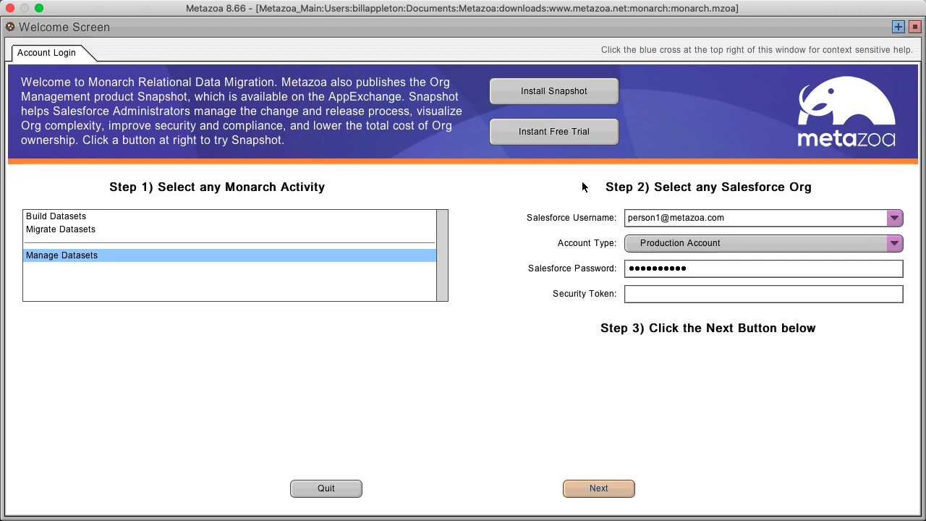
{"action": "left_click", "coordinate": [599, 487]}
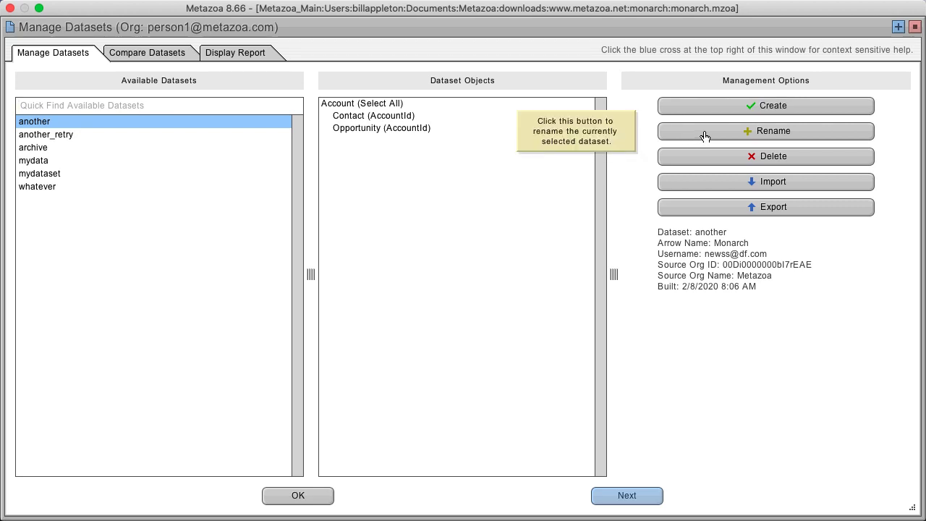
{"action": "mouse_move", "coordinate": [717, 182]}
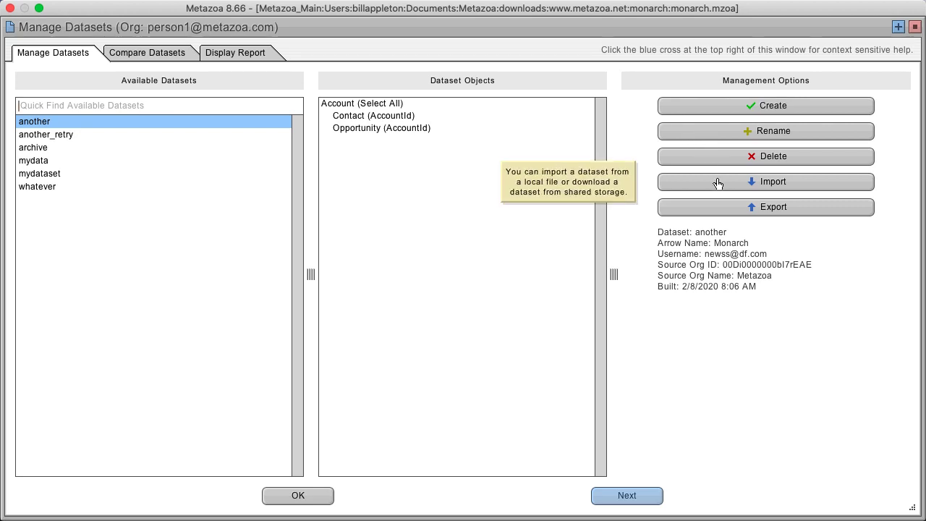
{"action": "mouse_move", "coordinate": [740, 209]}
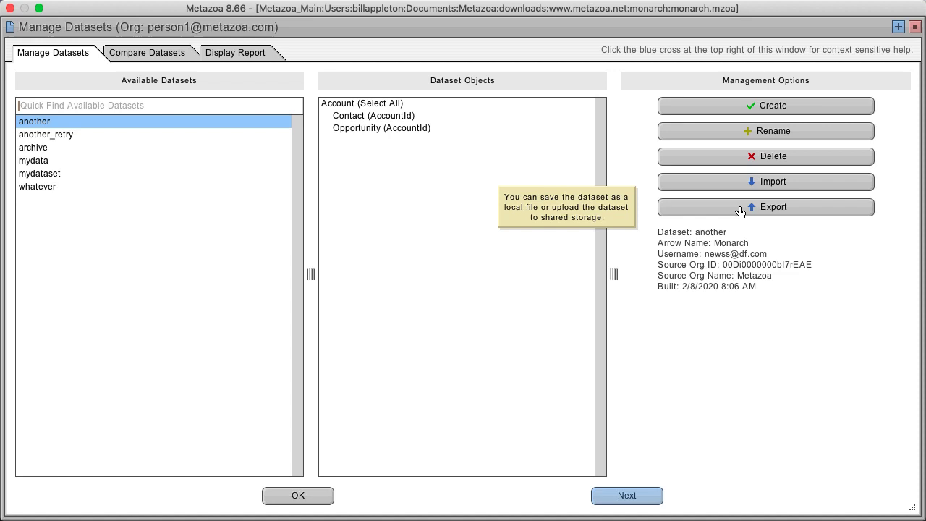
Step: Switch Manage Datasets to the Compare Datasets view of archive versus another
{"action": "left_click", "coordinate": [147, 53]}
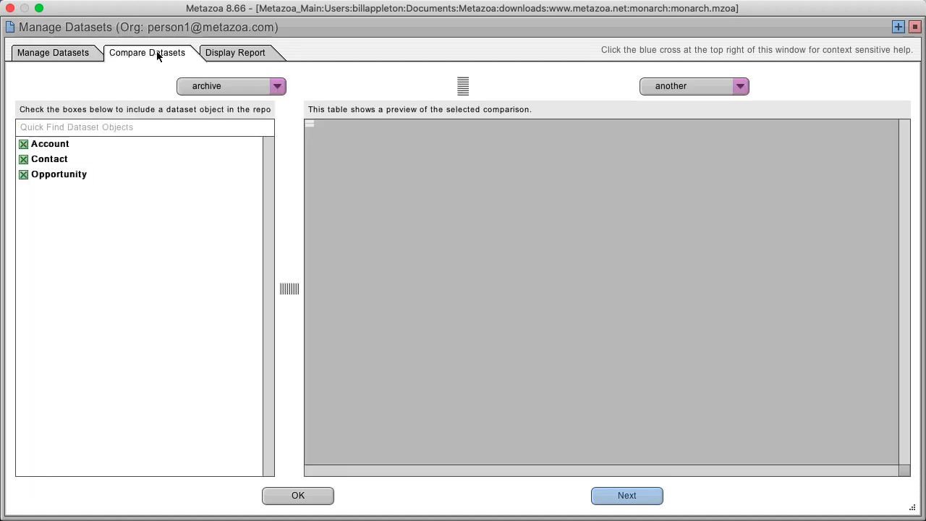
Step: Preview the Account record comparison and select the 1st Light Energy record with differences
{"action": "left_click", "coordinate": [49, 144]}
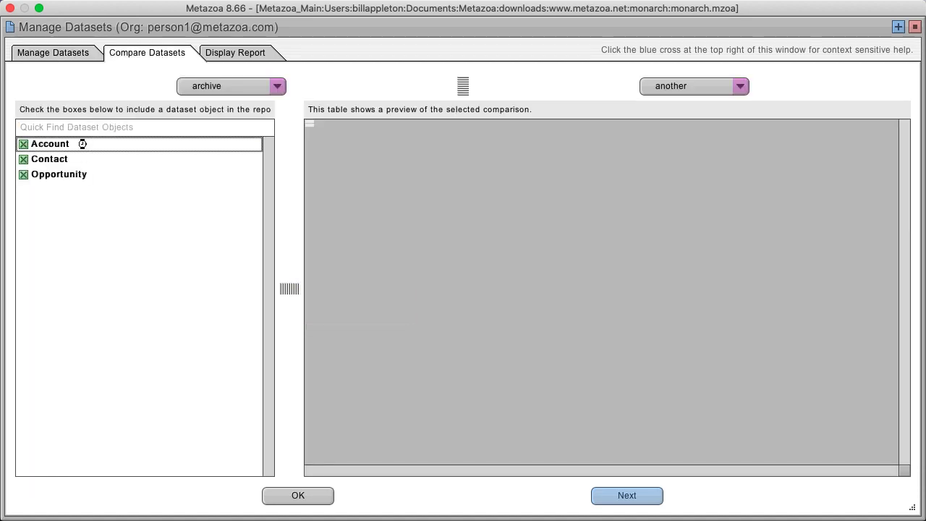
{"action": "left_click", "coordinate": [49, 143]}
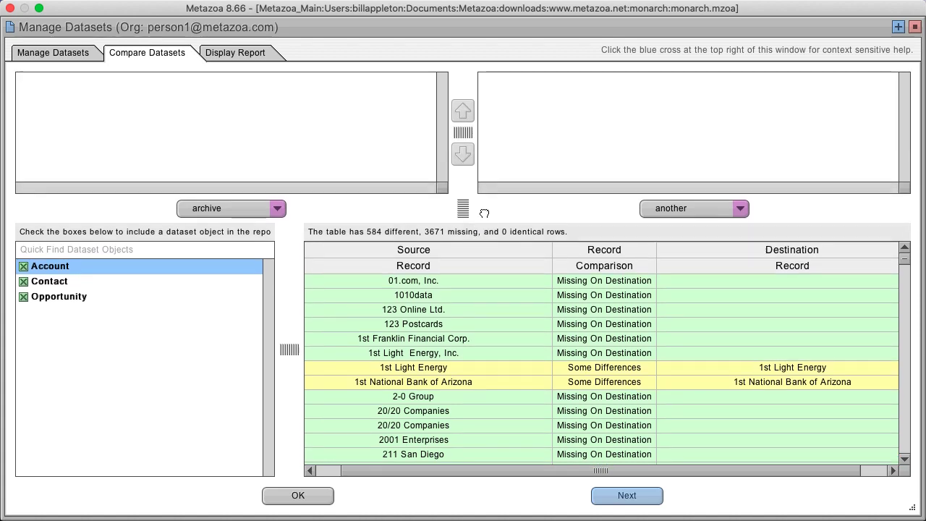
{"action": "left_click", "coordinate": [414, 367]}
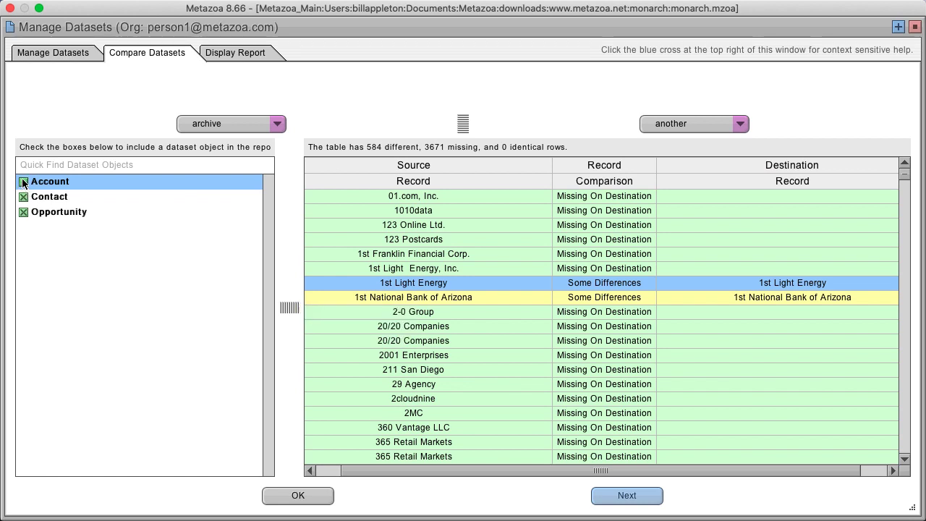
{"action": "left_click", "coordinate": [23, 182]}
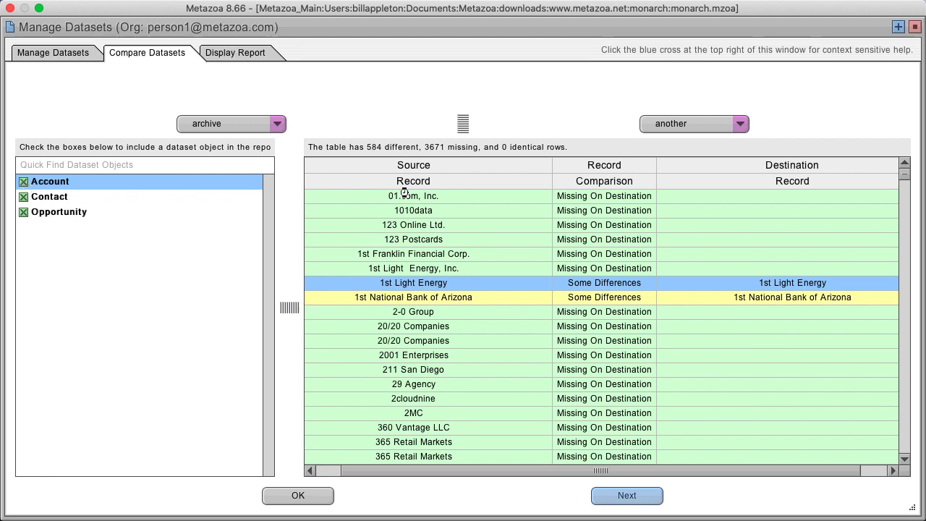
Step: Show the formatted Account difference report (584 different, 3671 missing) and bring up its export options
{"action": "left_click", "coordinate": [234, 52]}
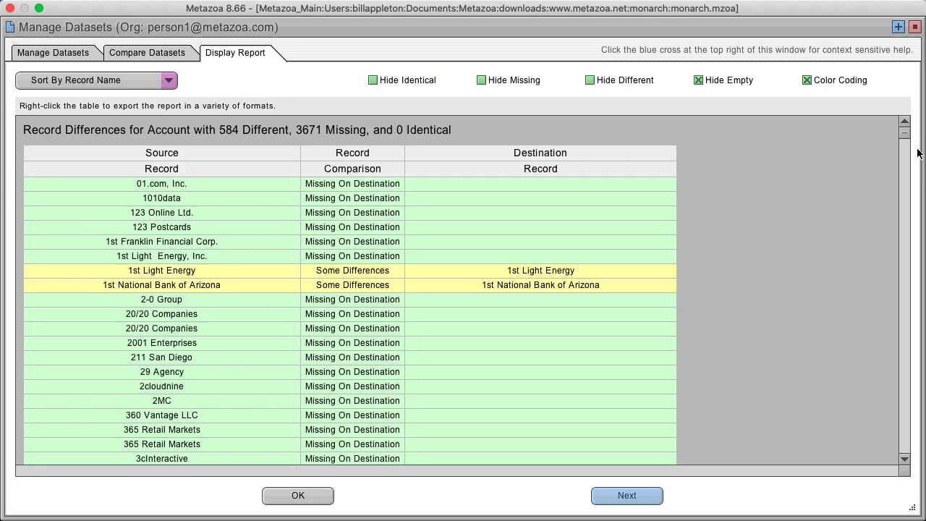
{"action": "scroll", "scroll_direction": "down", "scroll_amount": 3}
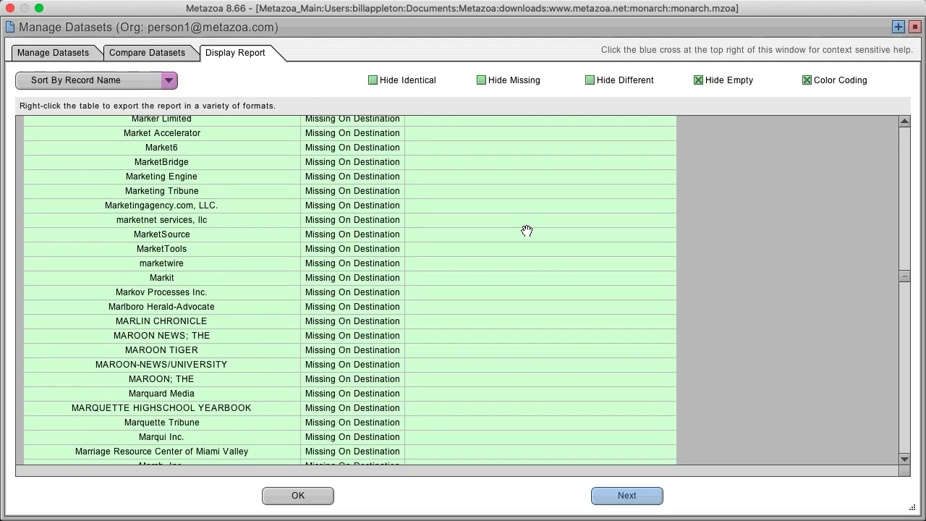
{"action": "right_click", "coordinate": [527, 230]}
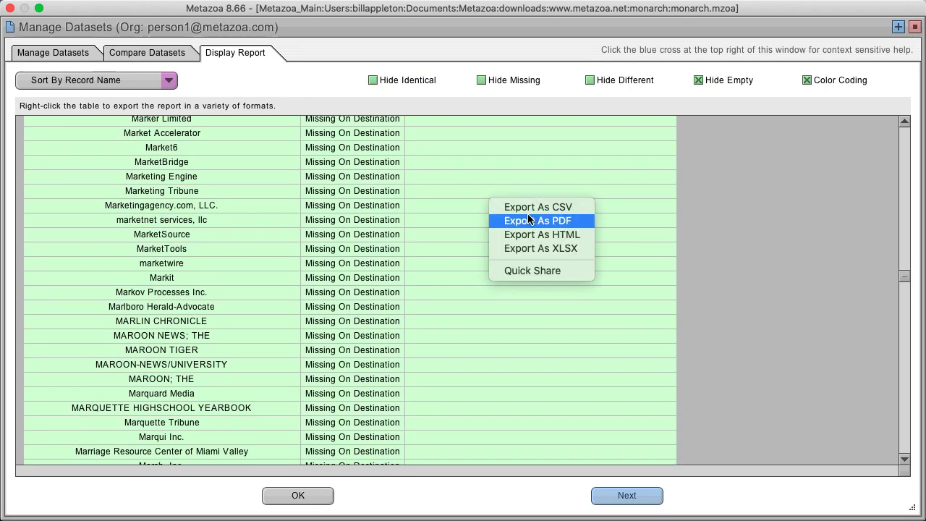
{"action": "mouse_move", "coordinate": [678, 225]}
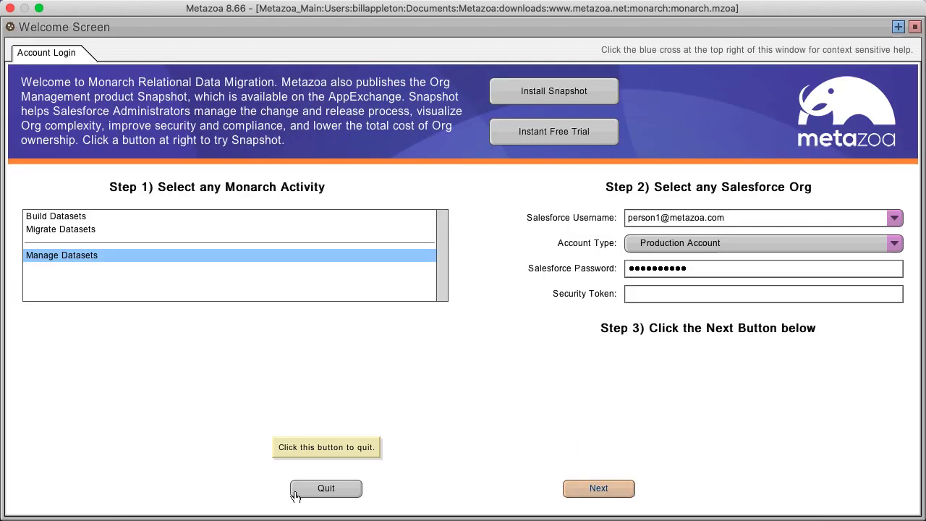
{"action": "mouse_move", "coordinate": [284, 334]}
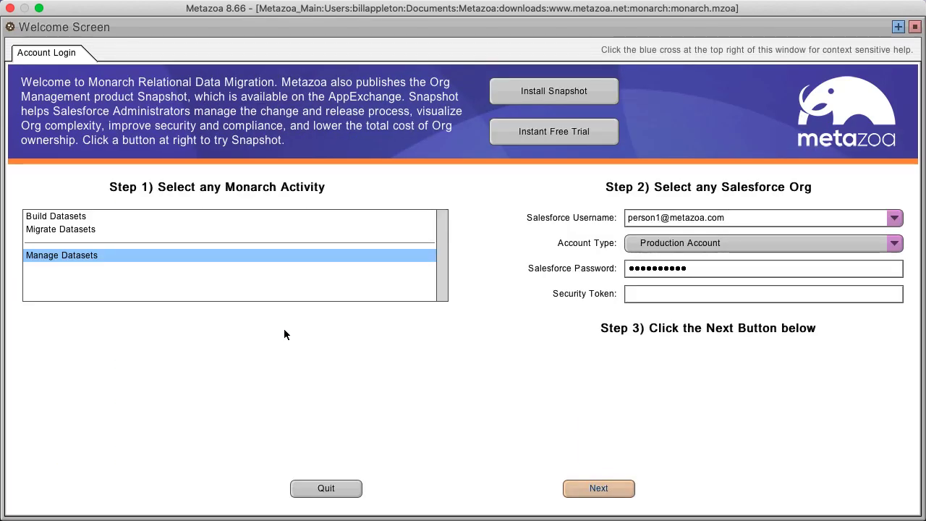